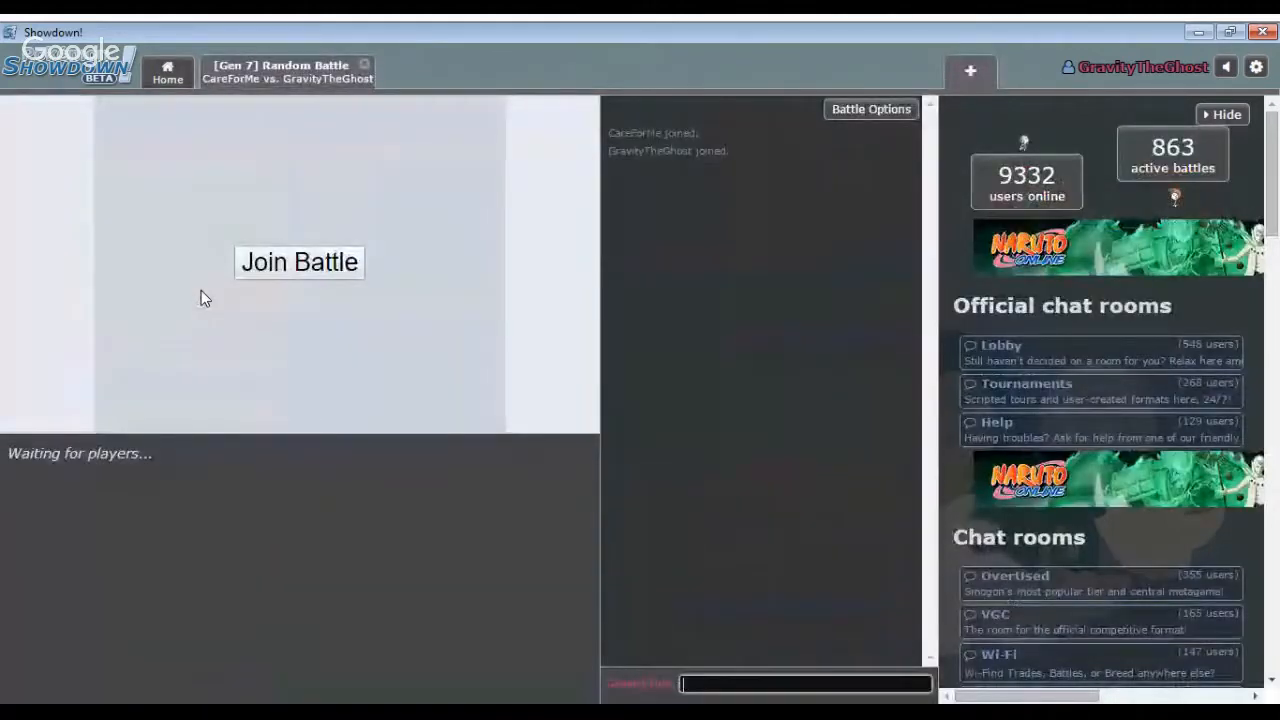
# Join the battle, U-turn Yanmega into Drampa, and bring in Aromatisse.
pyautogui.click(299, 261)
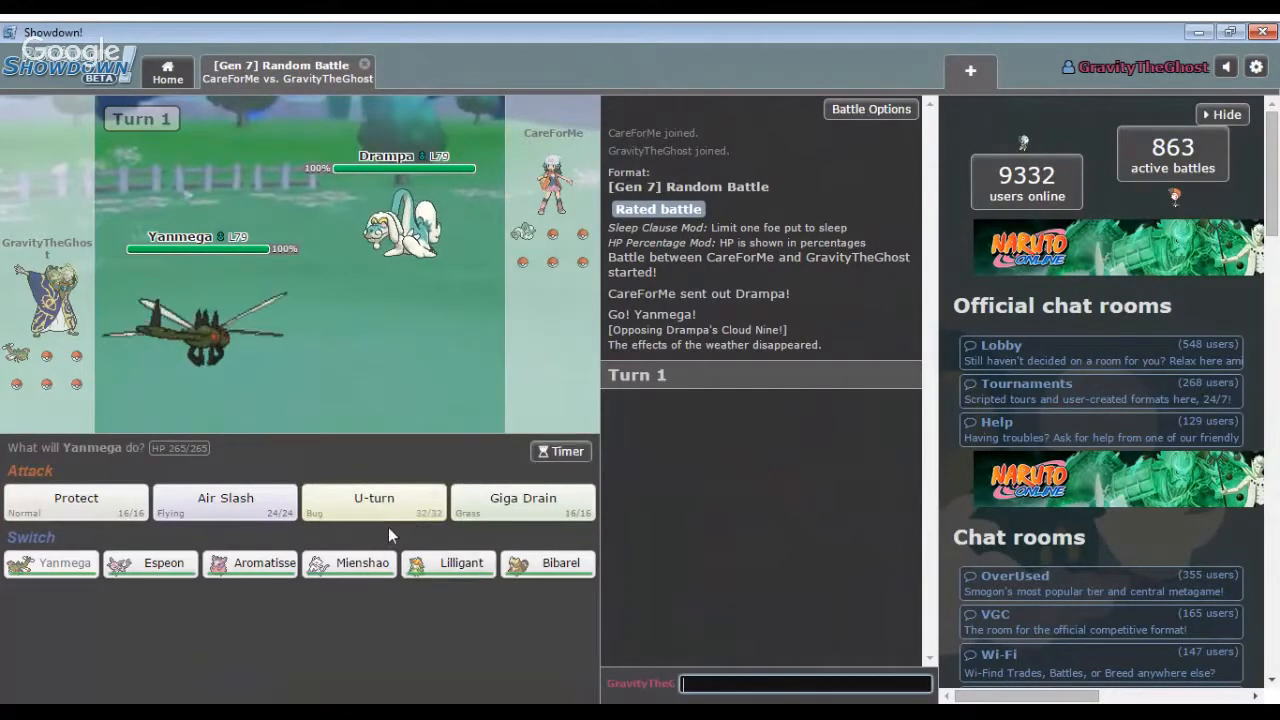
pyautogui.click(373, 498)
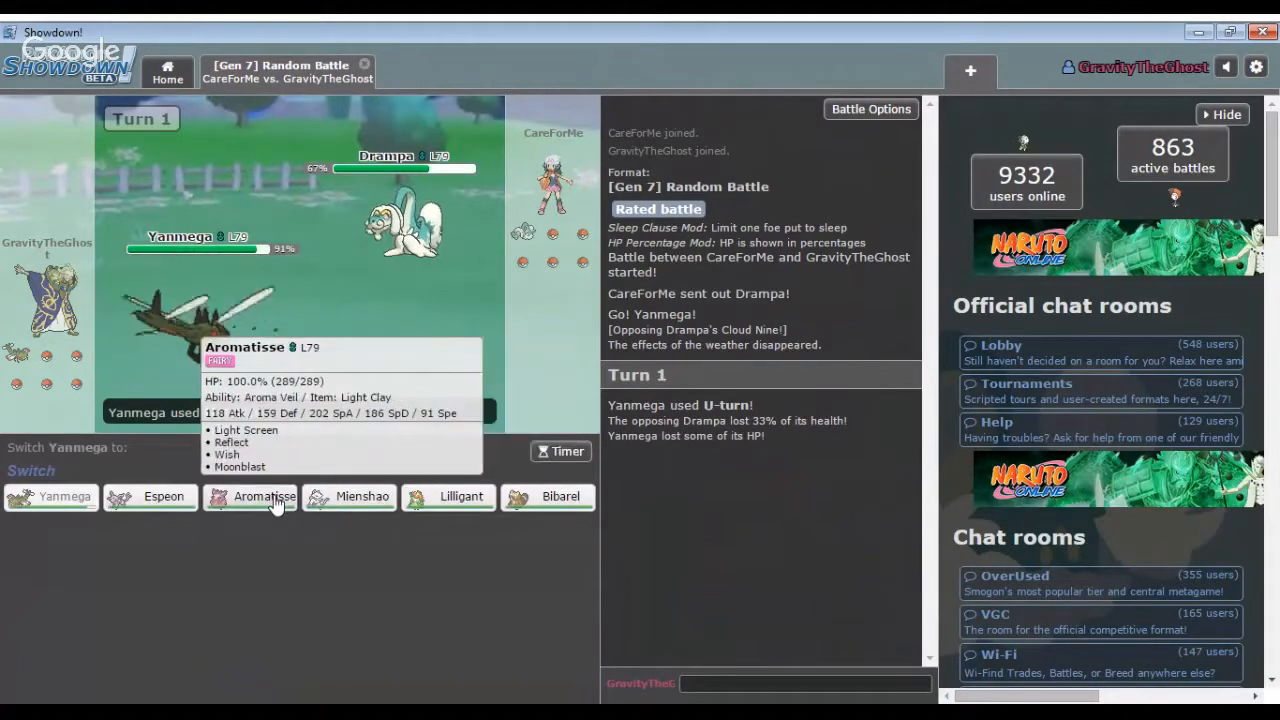
pyautogui.click(262, 496)
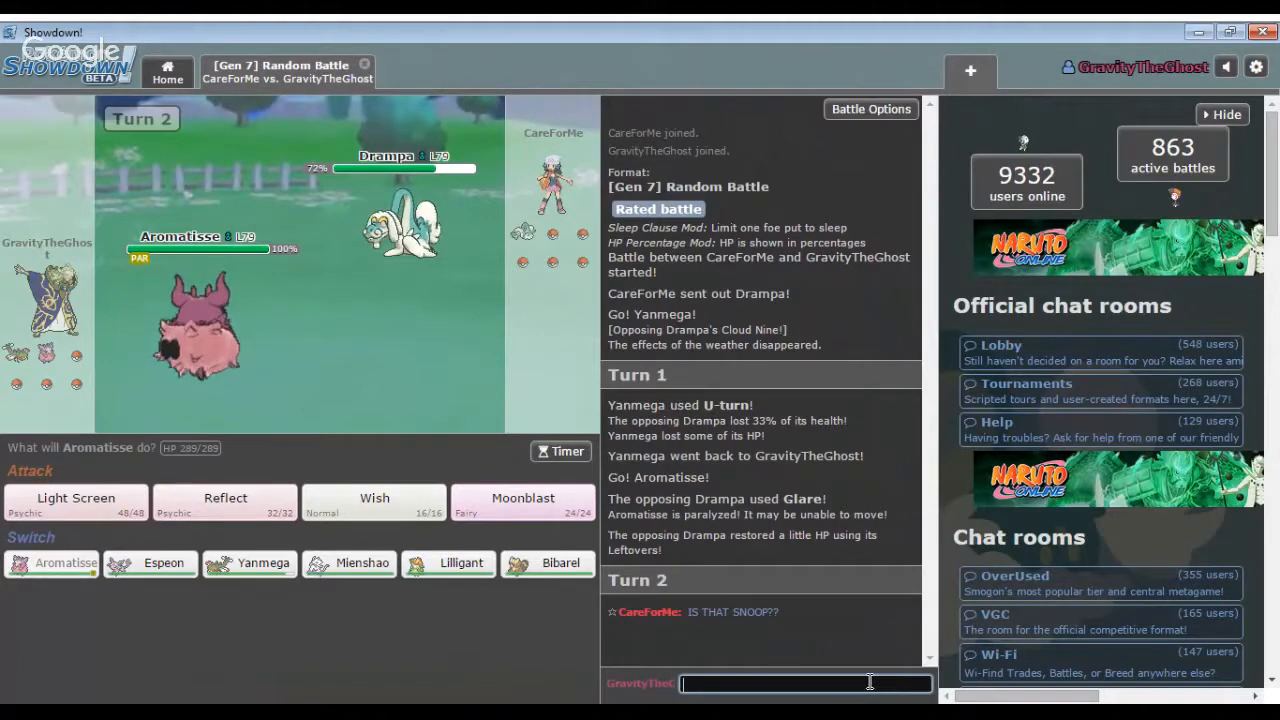
# Send the chat replies 'ITS THE ONE AND ONLY D O DOUBLE G' and 'HIT THAT DAB'.
pyautogui.write('ITS')
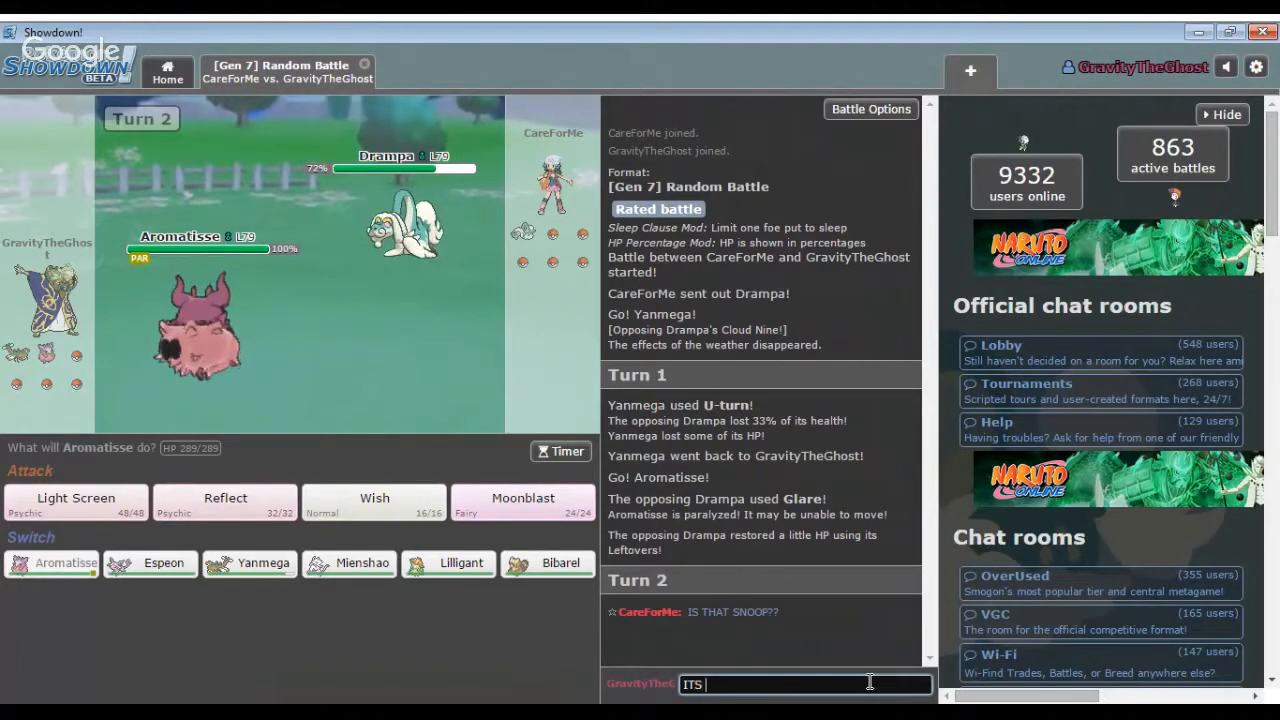
pyautogui.write('THE')
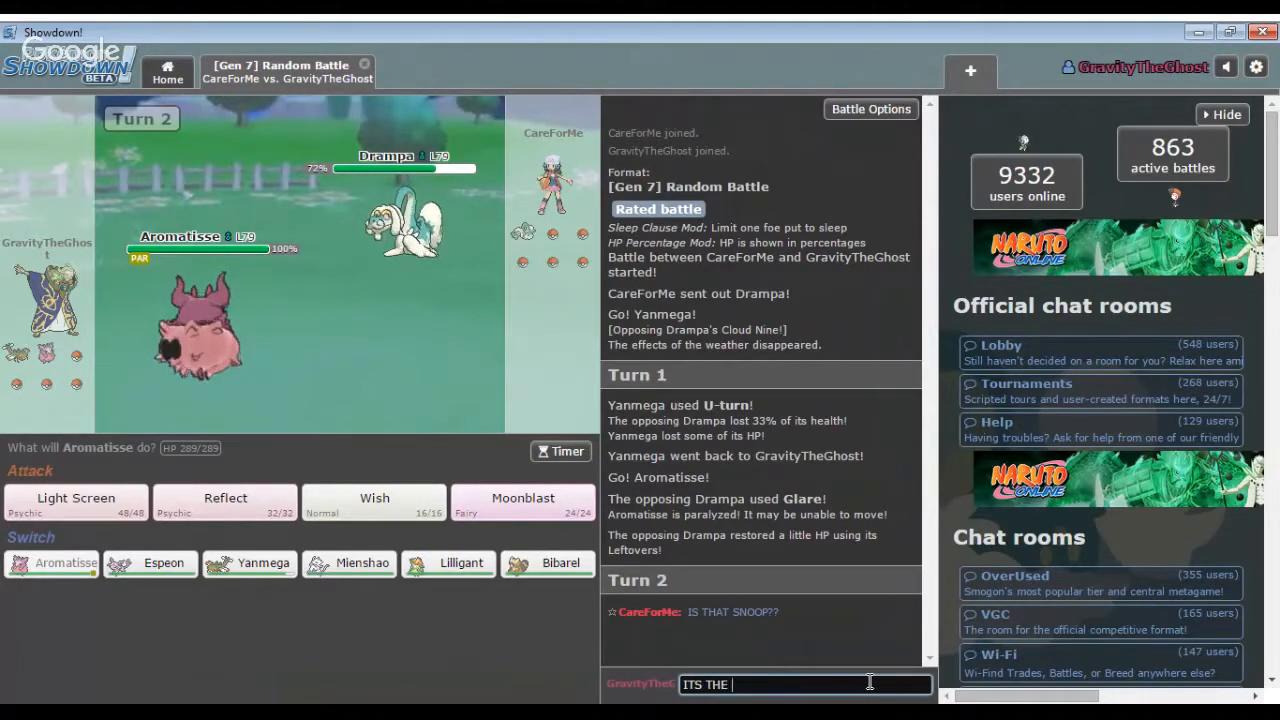
pyautogui.write('ONE AND')
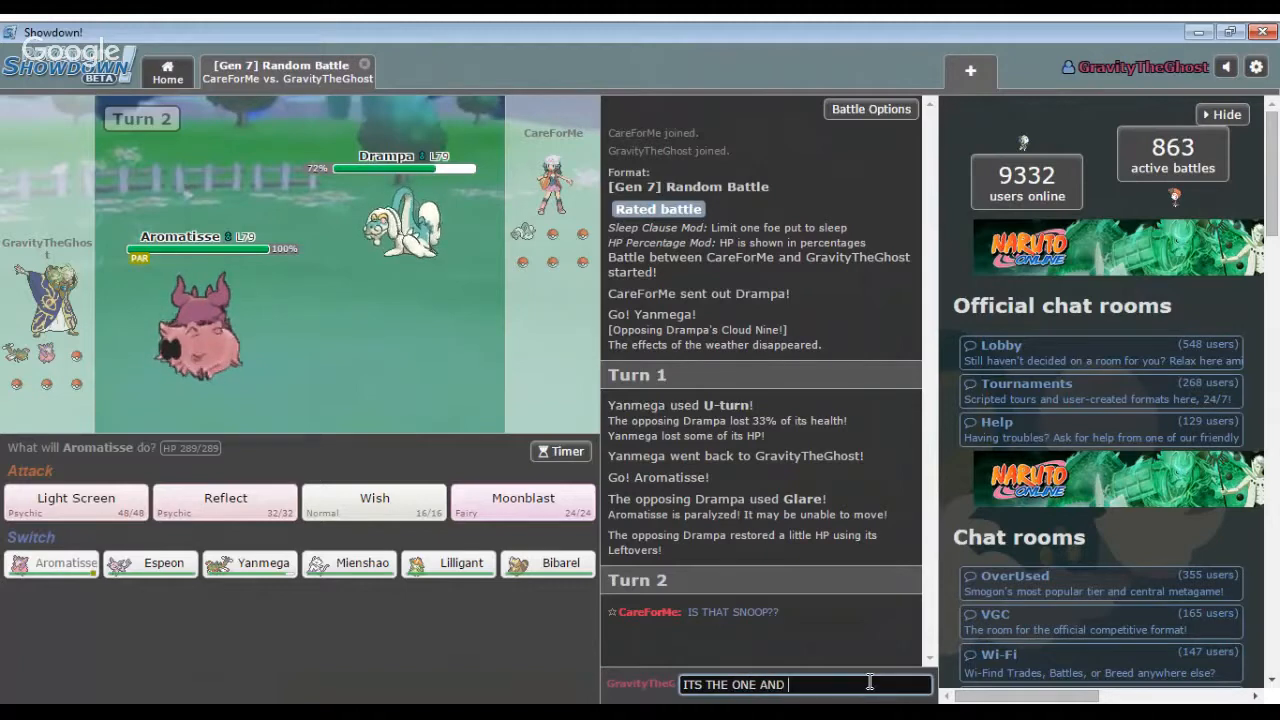
pyautogui.write('ONLY D')
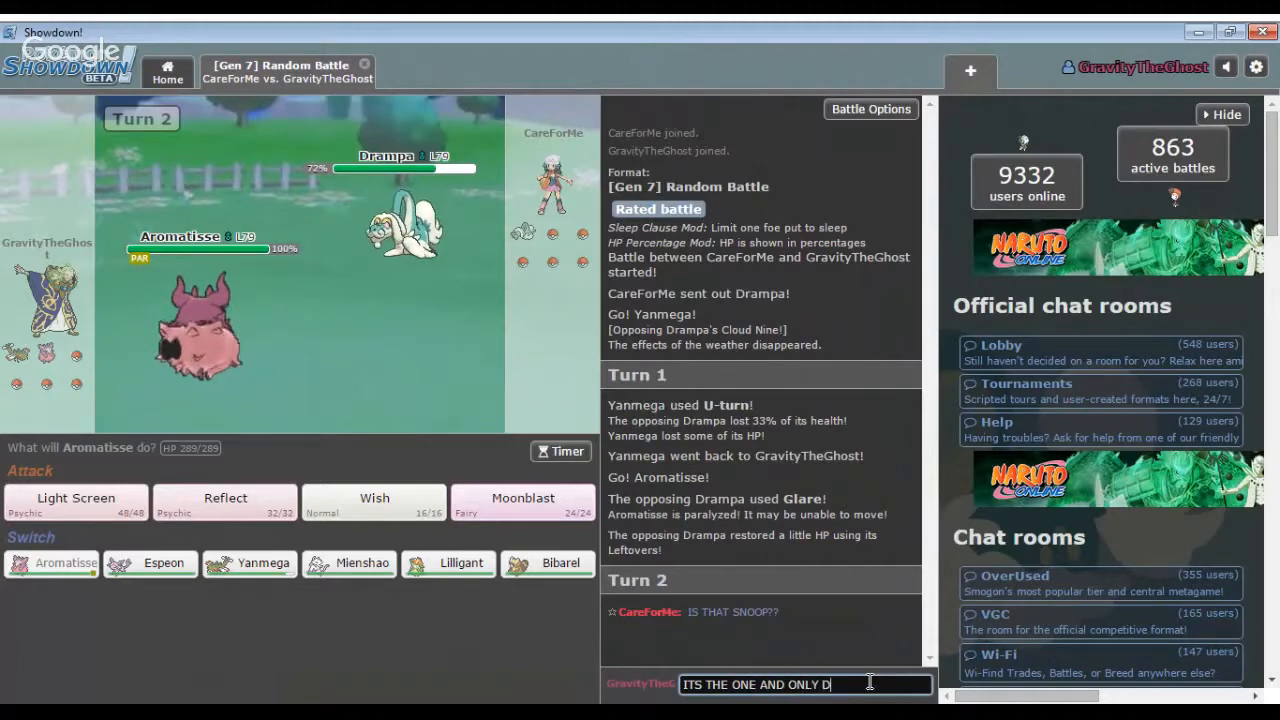
pyautogui.write('O')
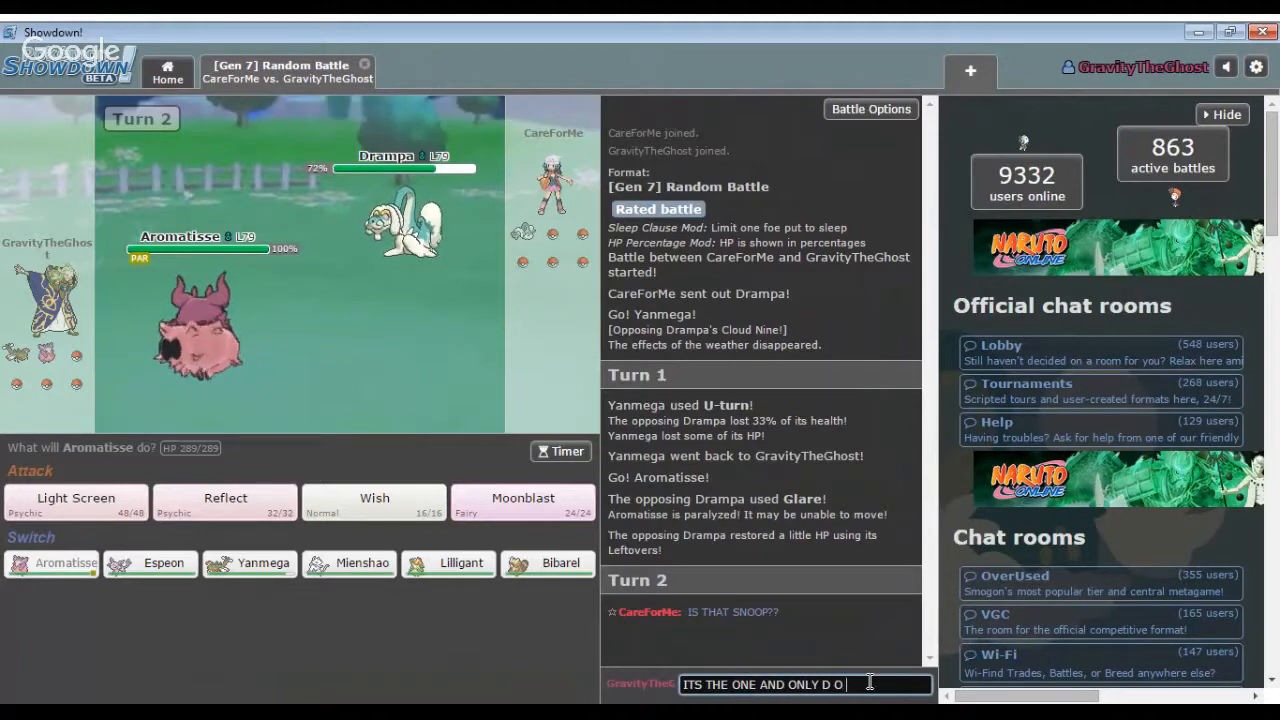
pyautogui.write('OUBLE G')
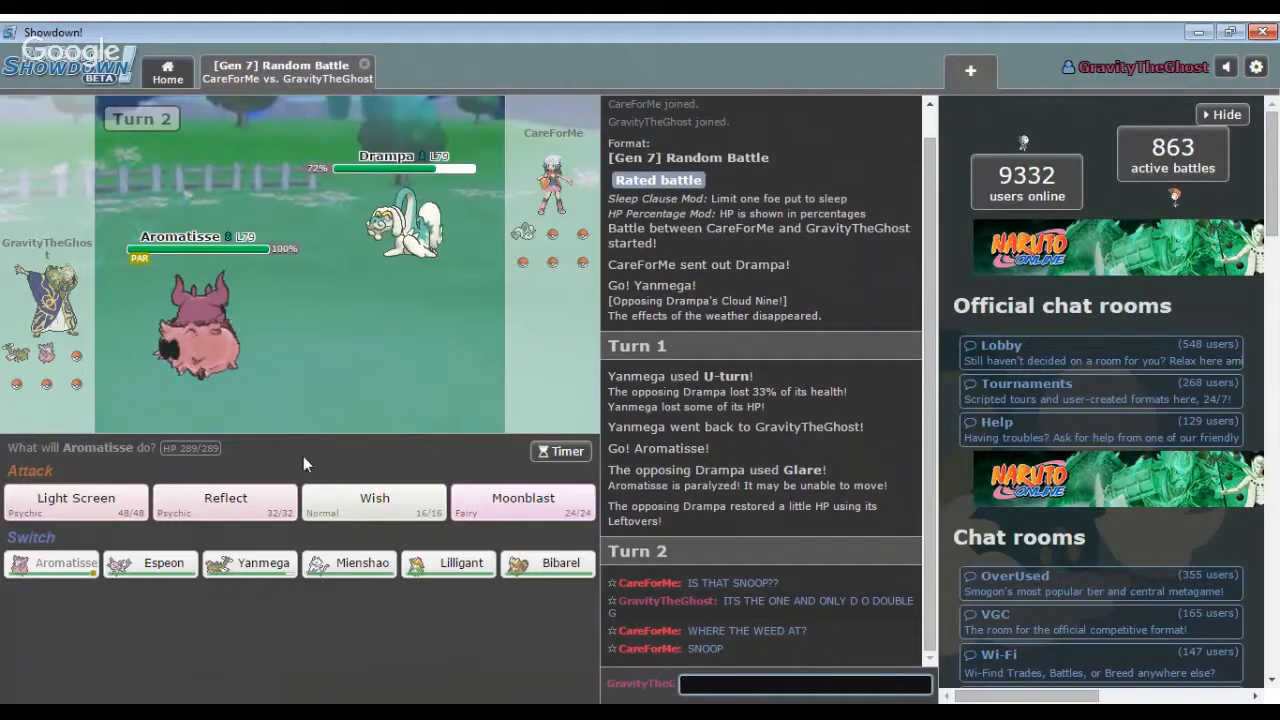
pyautogui.moveTo(225, 505)
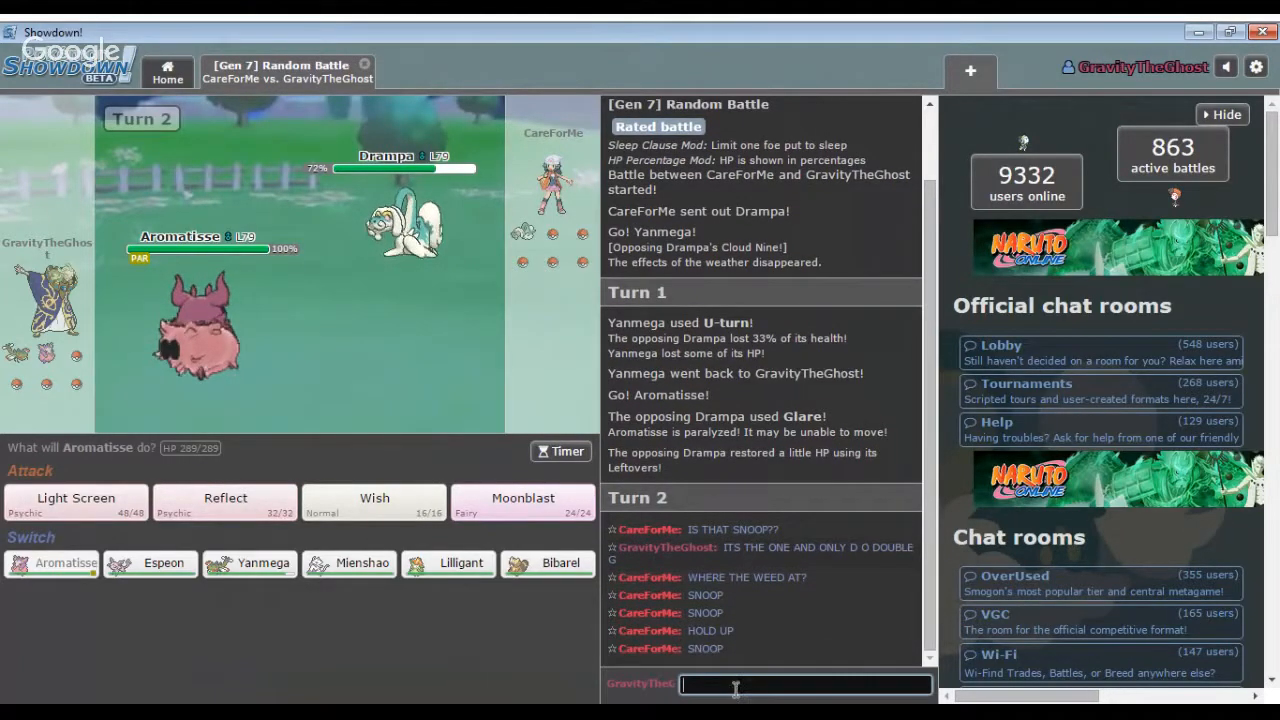
pyautogui.moveTo(523, 503)
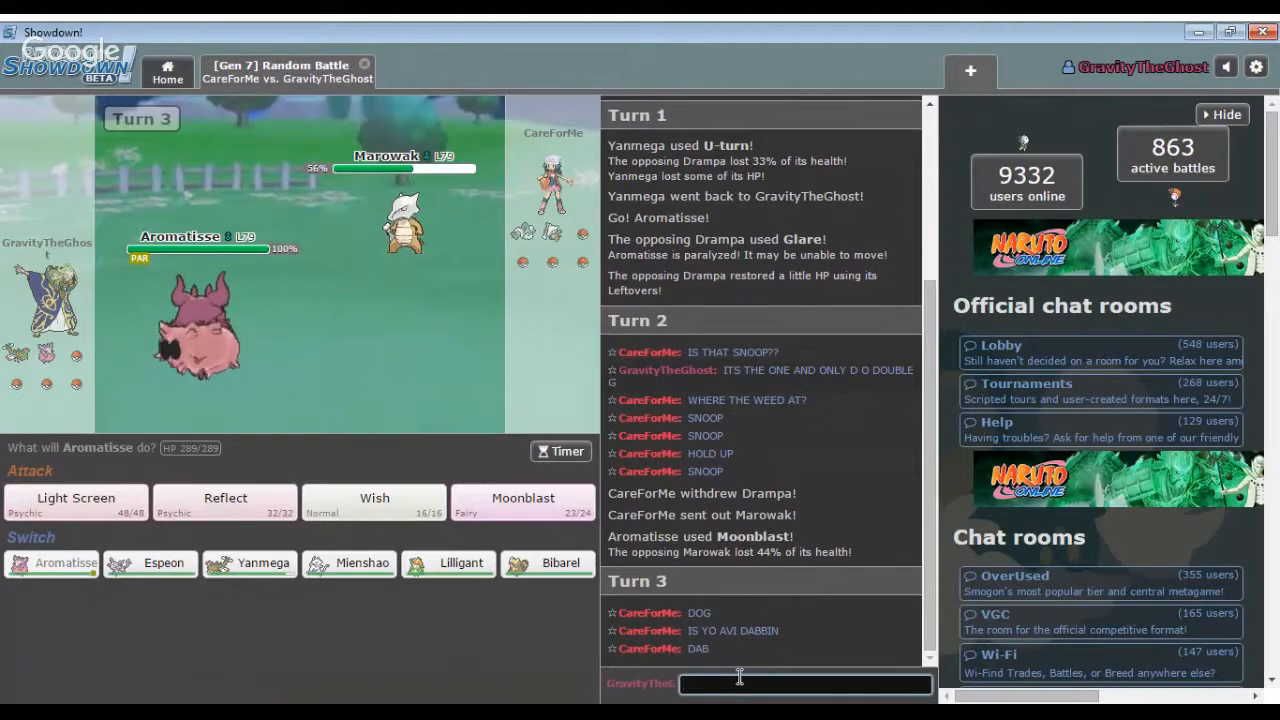
pyautogui.write('HIT THAT D')
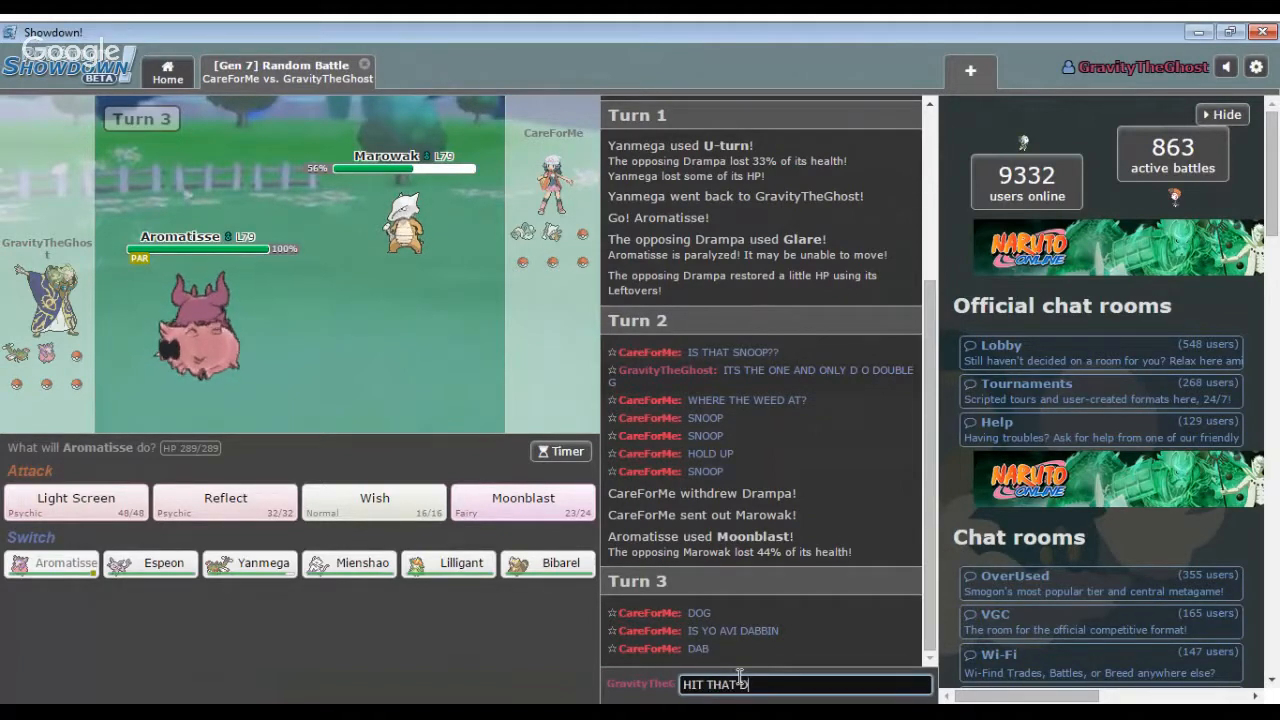
pyautogui.press('Return')
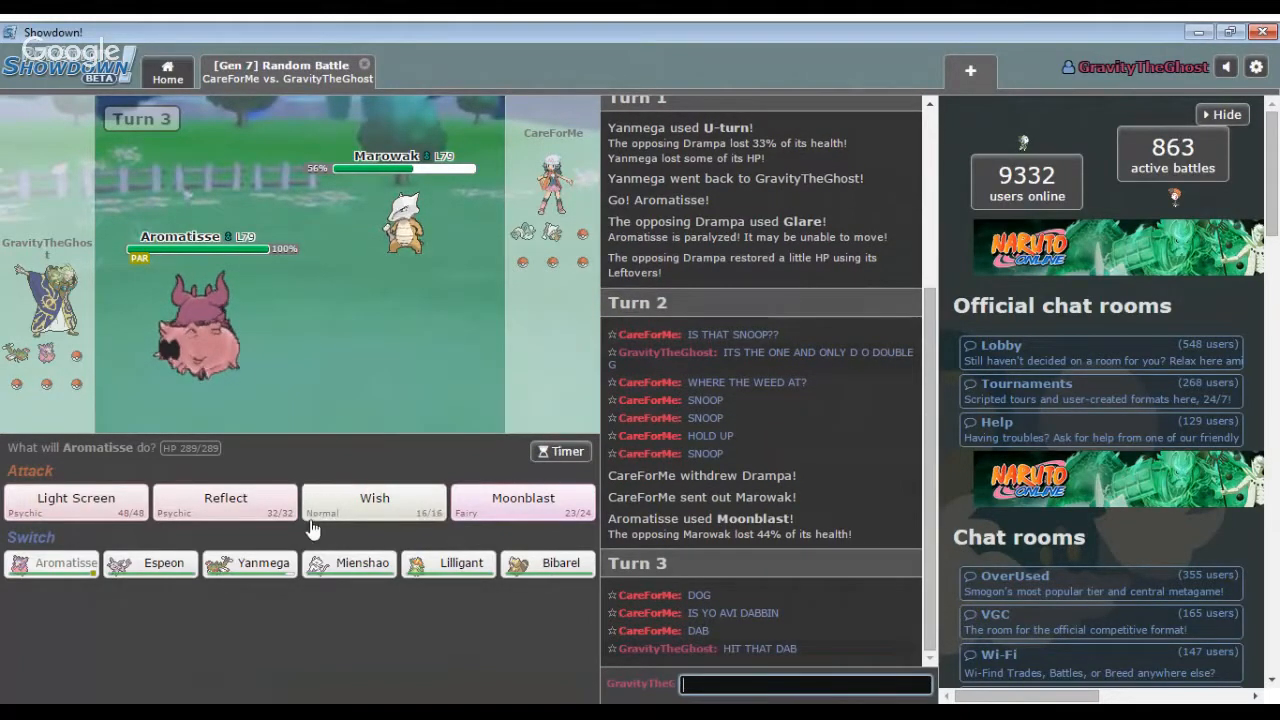
pyautogui.moveTo(225, 505)
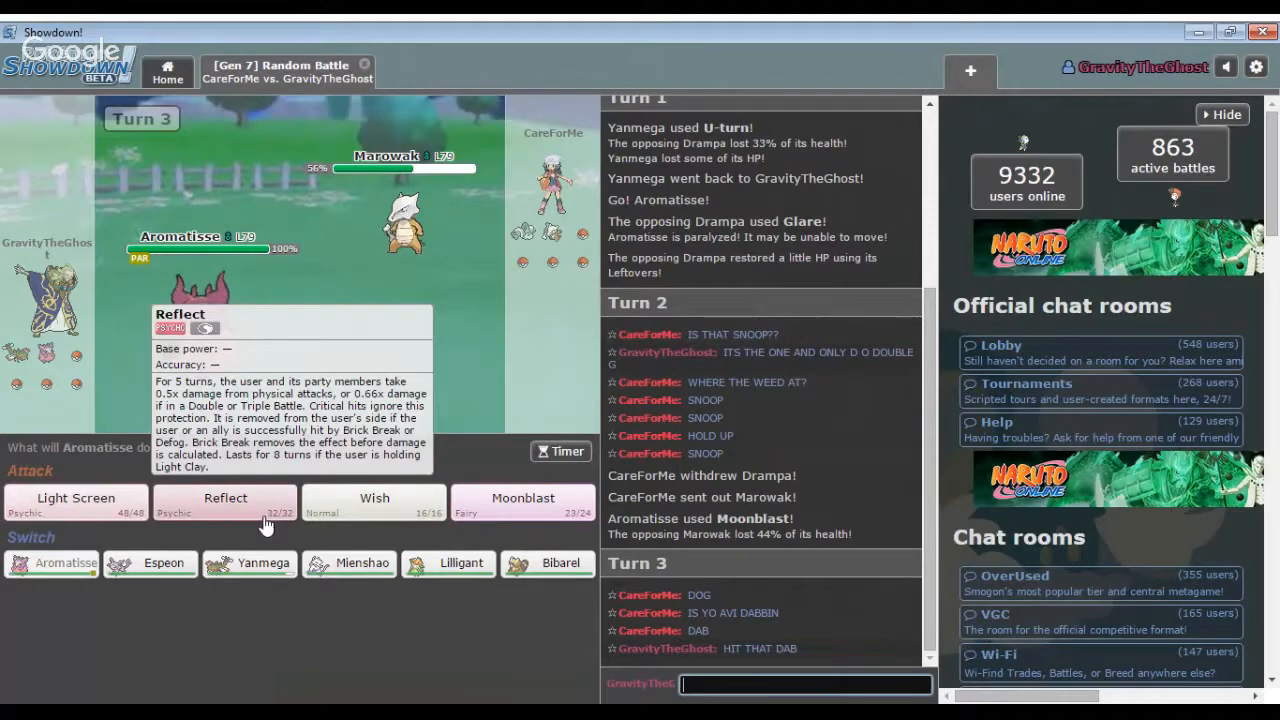
pyautogui.moveTo(260, 514)
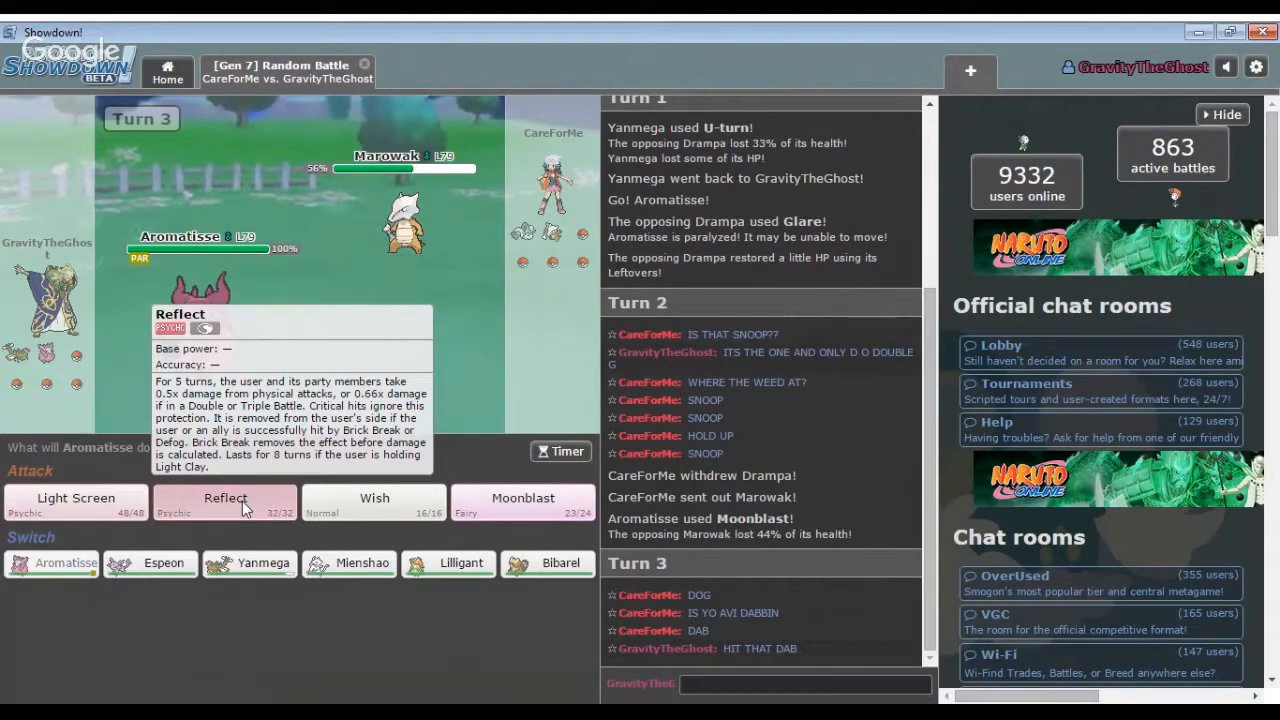
# Set up Reflect, swap Aromatisse for Lilligant, and knock out Marowak with Petal Dance.
pyautogui.click(225, 498)
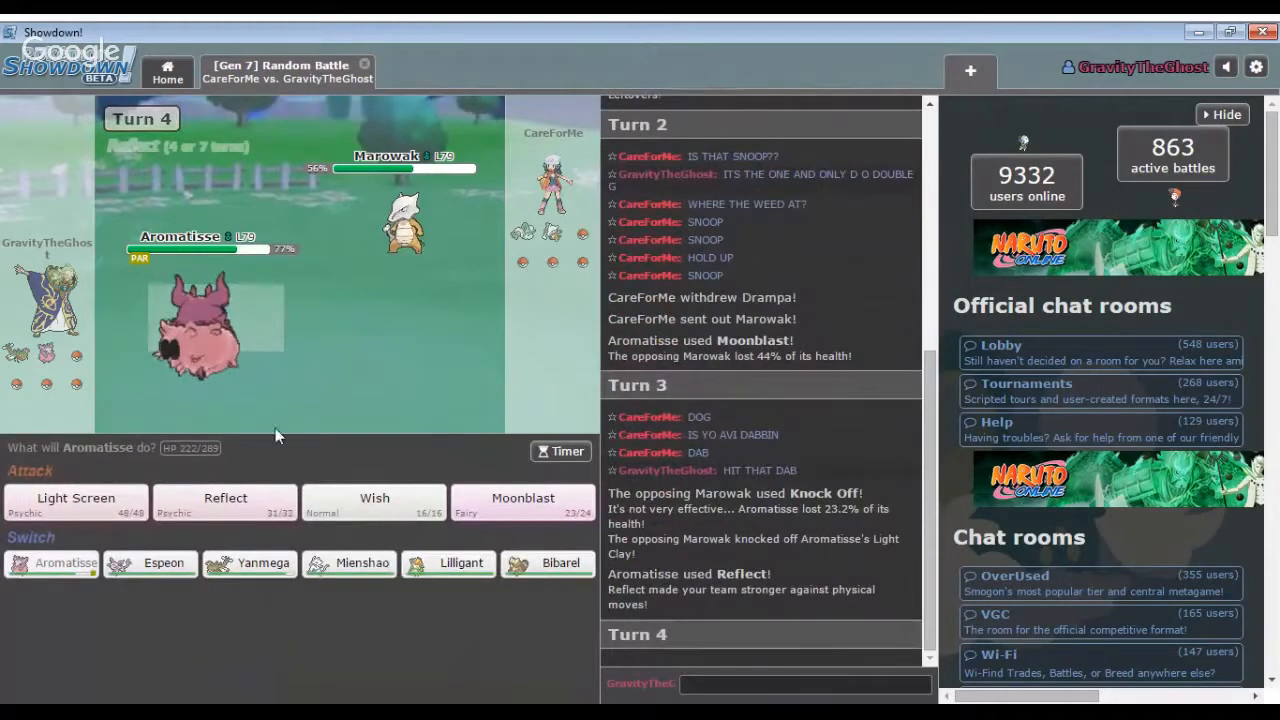
pyautogui.moveTo(374, 503)
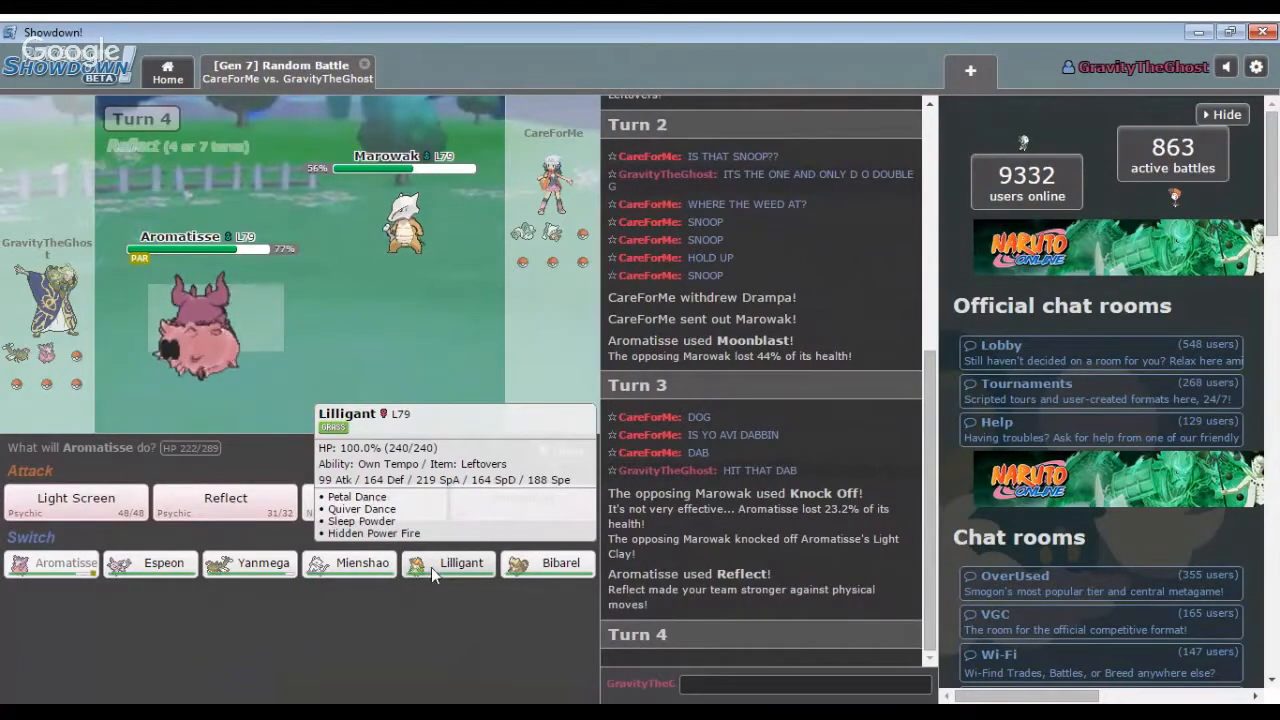
pyautogui.click(460, 562)
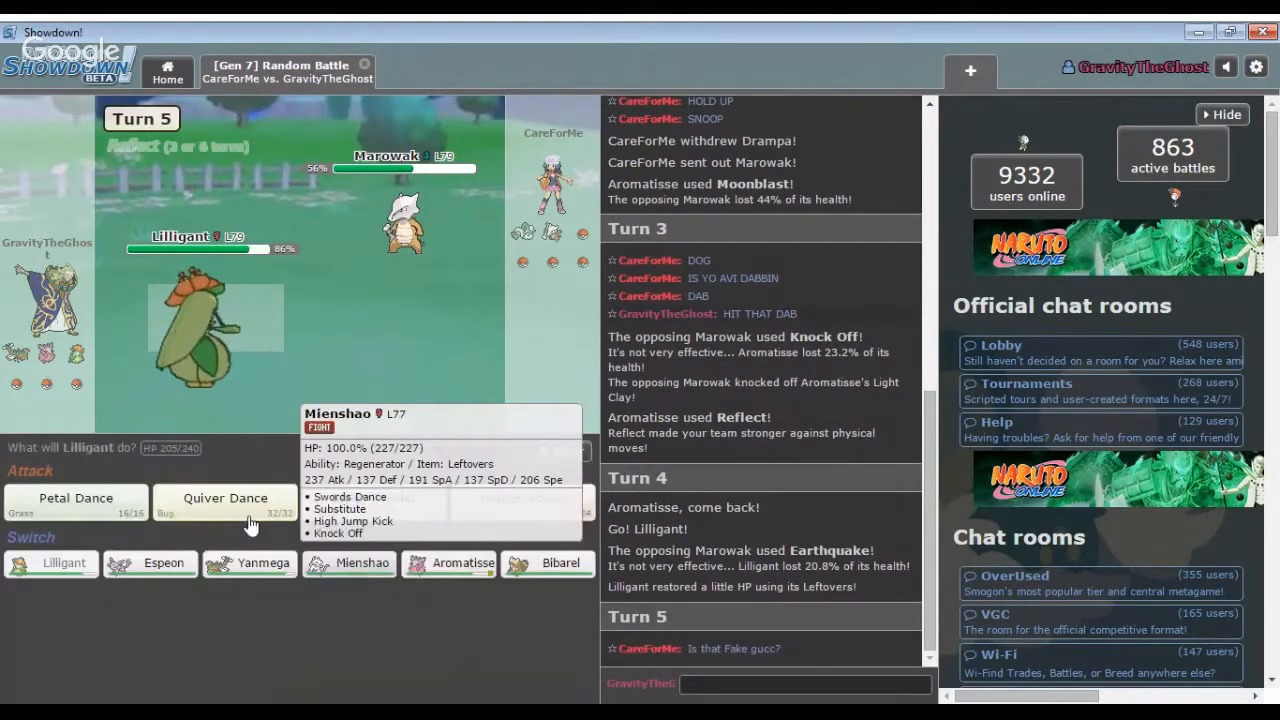
pyautogui.moveTo(373, 505)
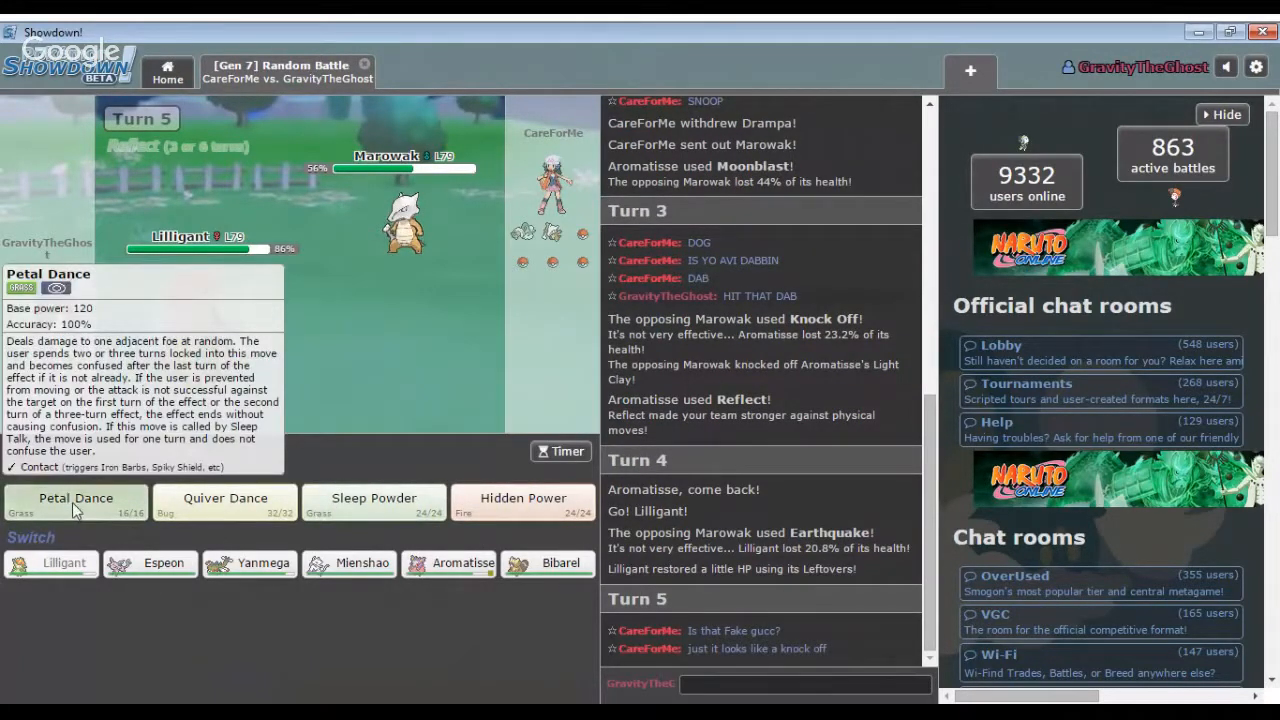
pyautogui.click(75, 497)
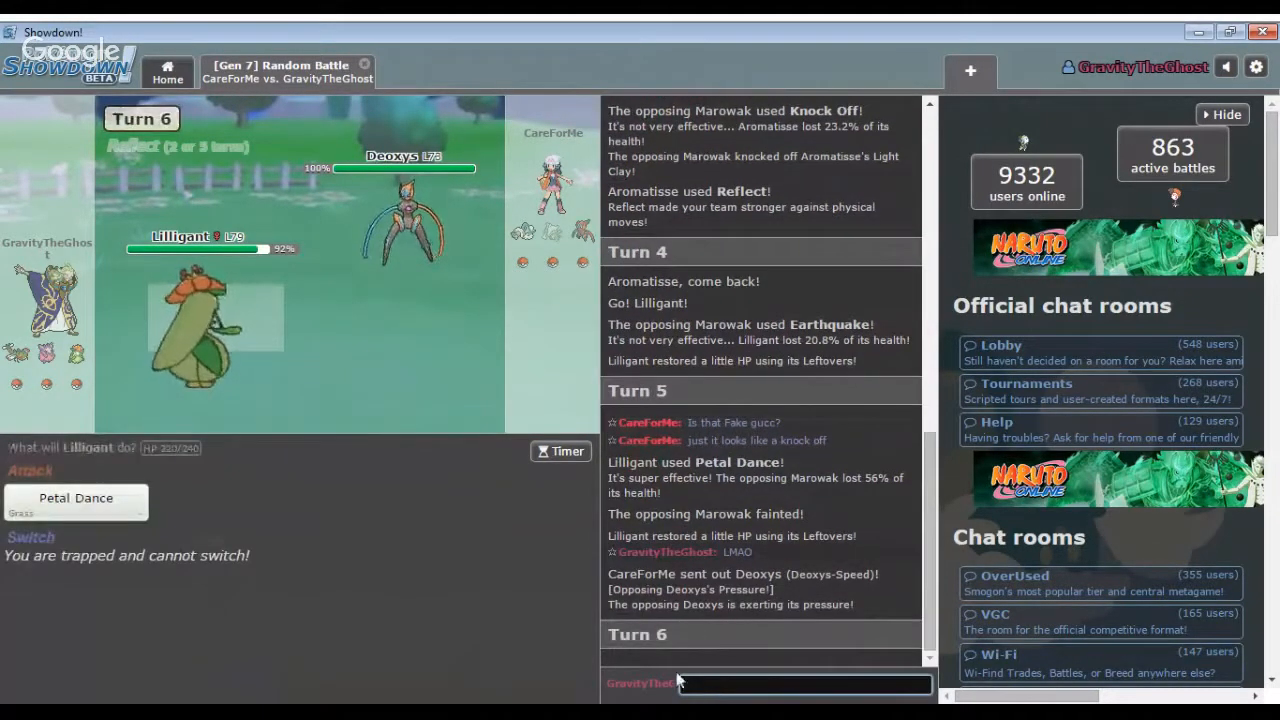
pyautogui.moveTo(75, 500)
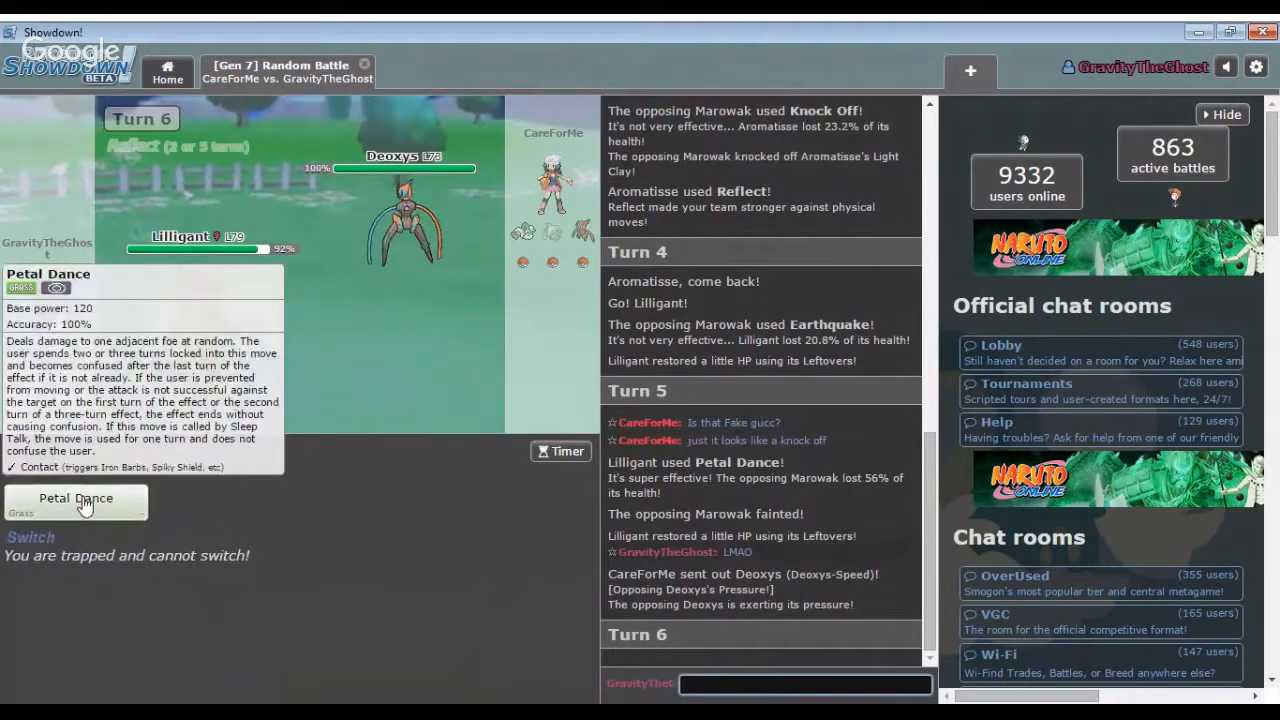
# Keep using Petal Dance on Deoxys and Drampa, and post 'WEED DANCE' in chat.
pyautogui.click(75, 501)
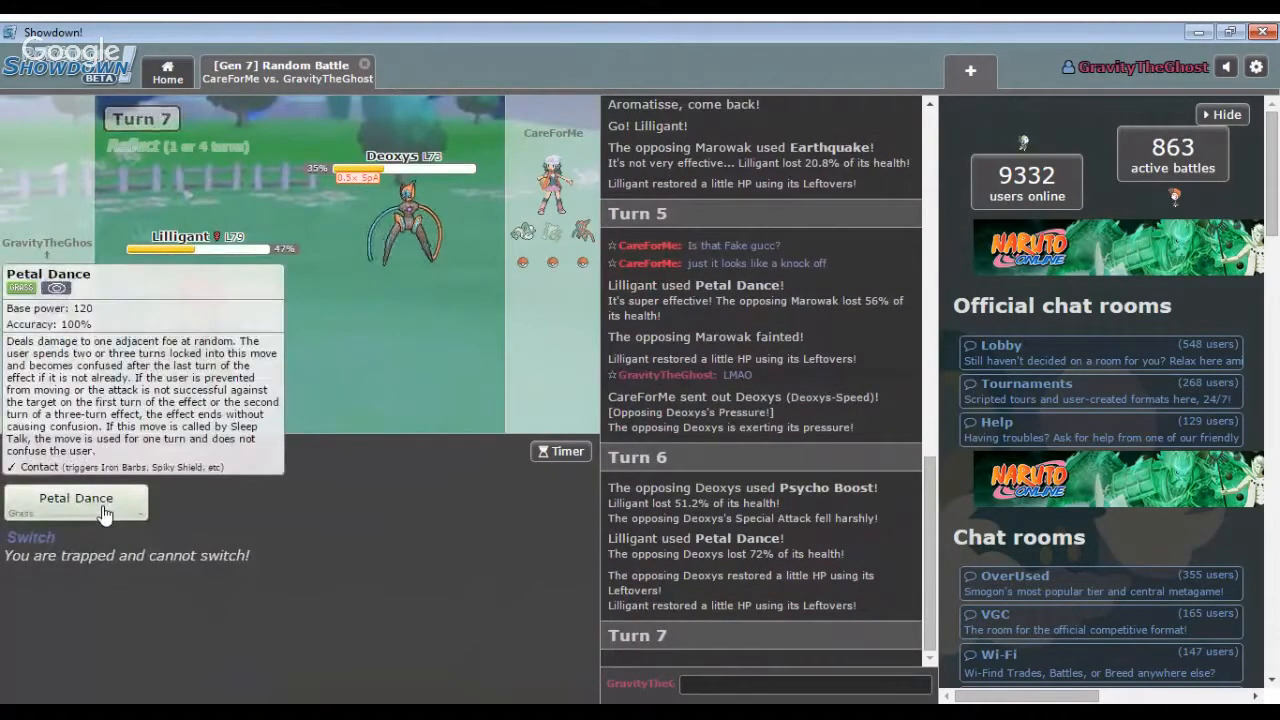
pyautogui.click(75, 500)
pyautogui.write('WEED')
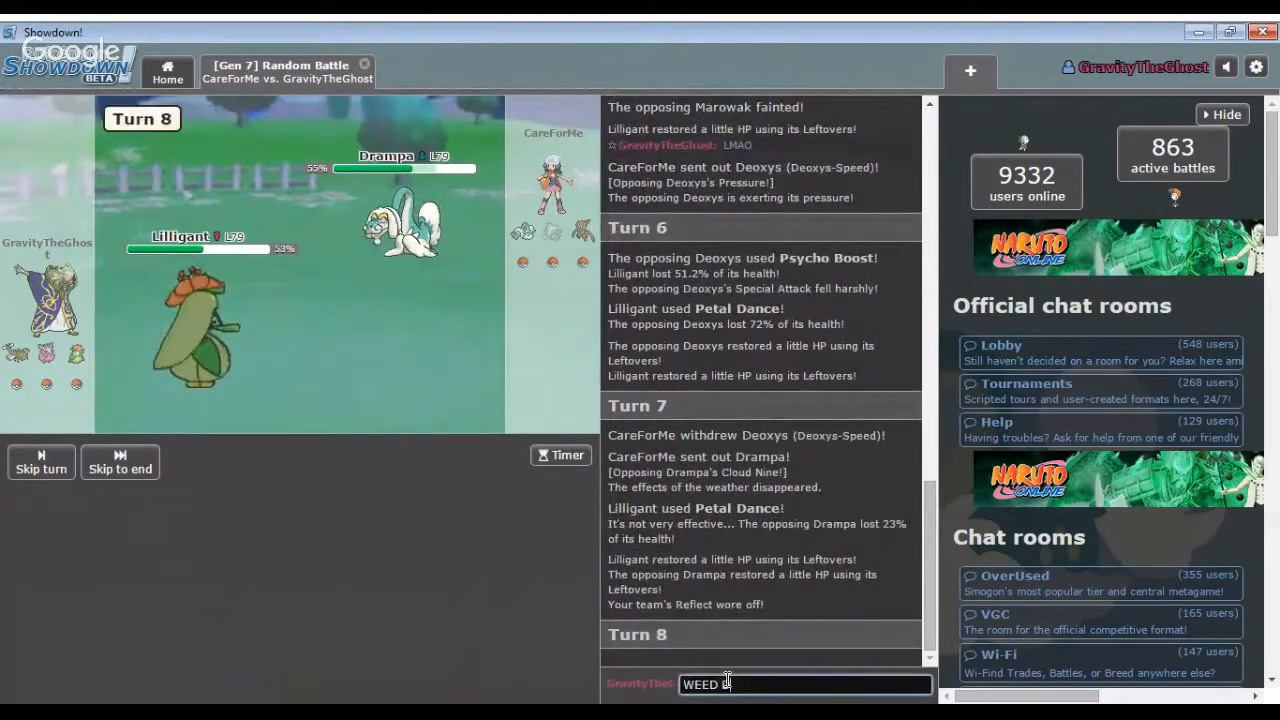
pyautogui.press('Return')
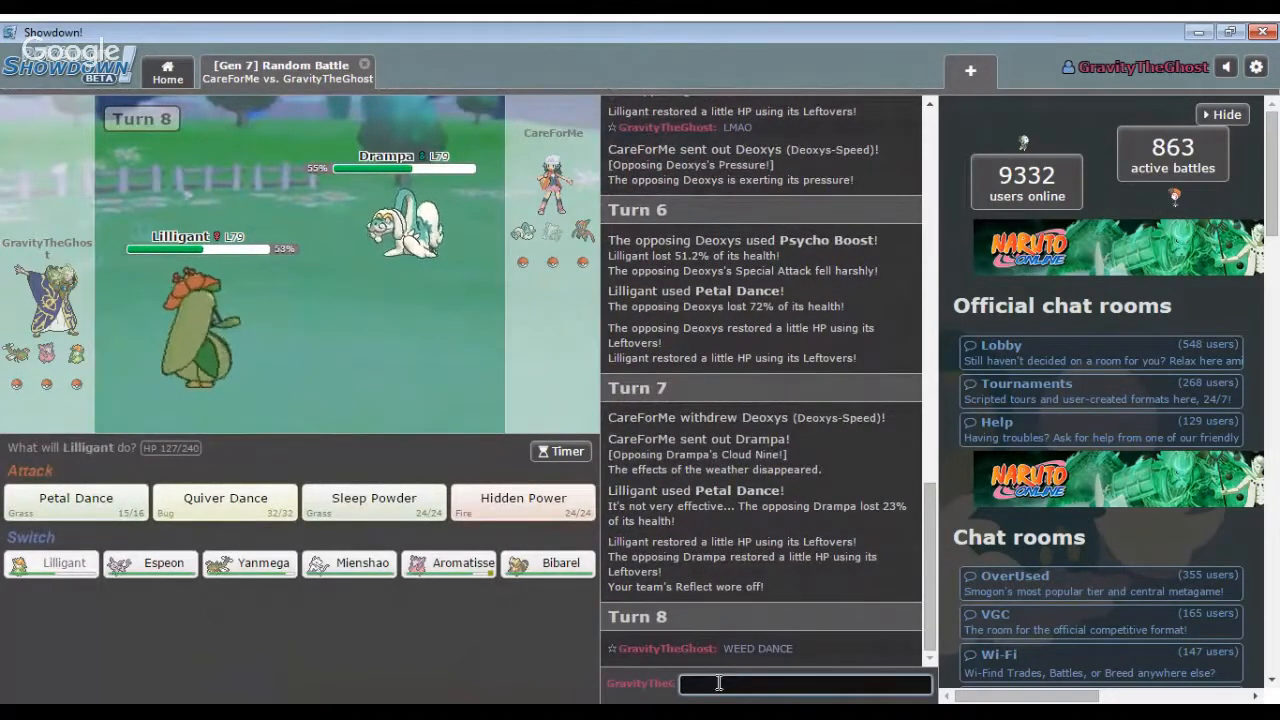
pyautogui.moveTo(225, 505)
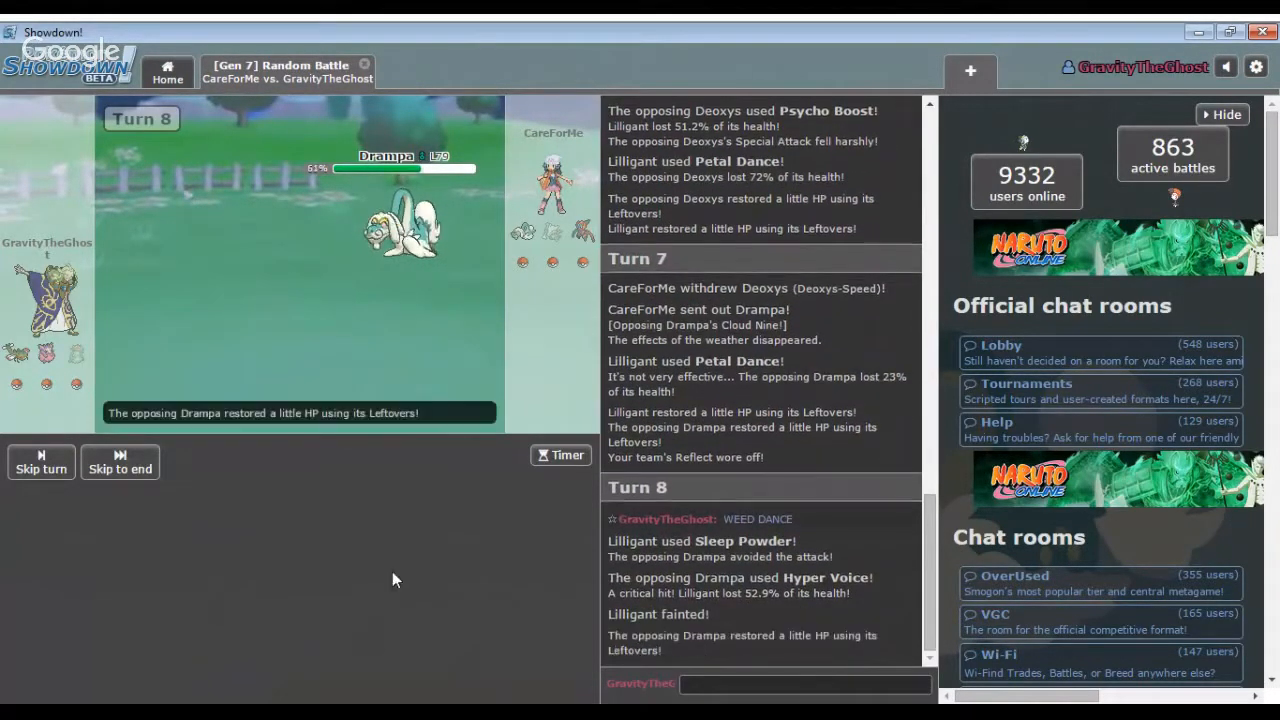
pyautogui.moveTo(362, 496)
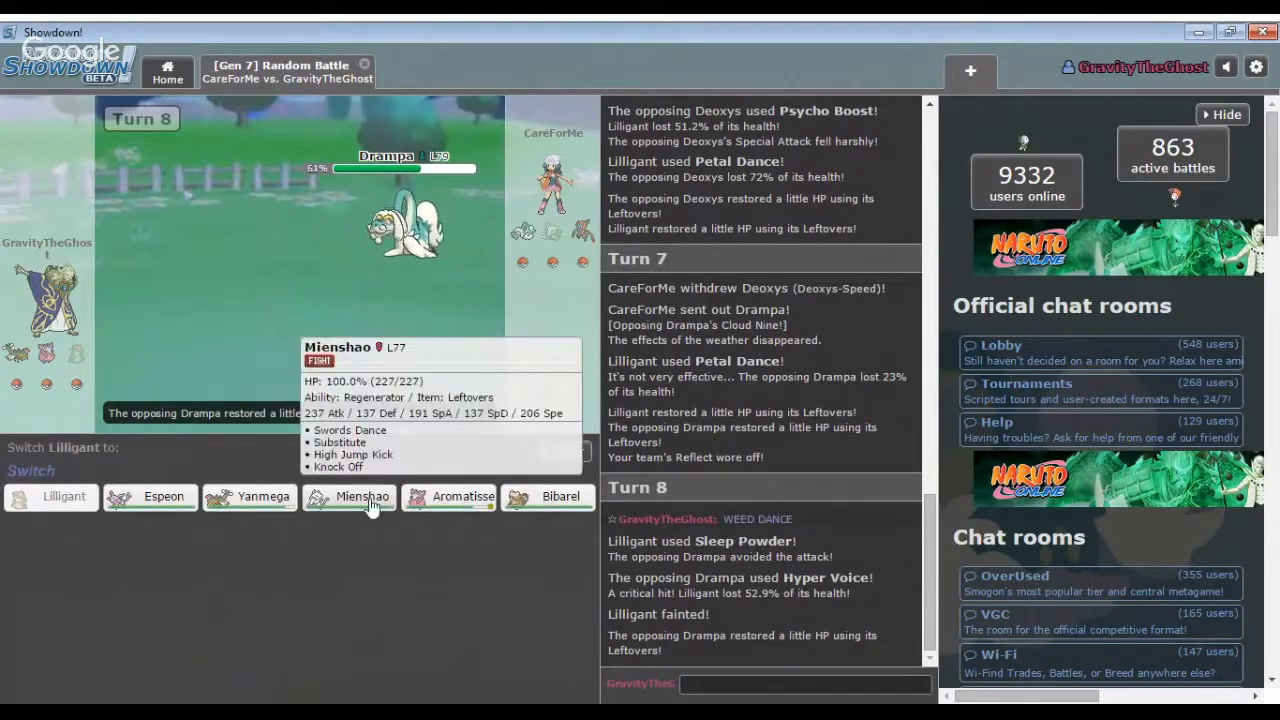
# Bring in Mienshao, then attack with High Jump Kick and Knock Off on Latias.
pyautogui.click(349, 497)
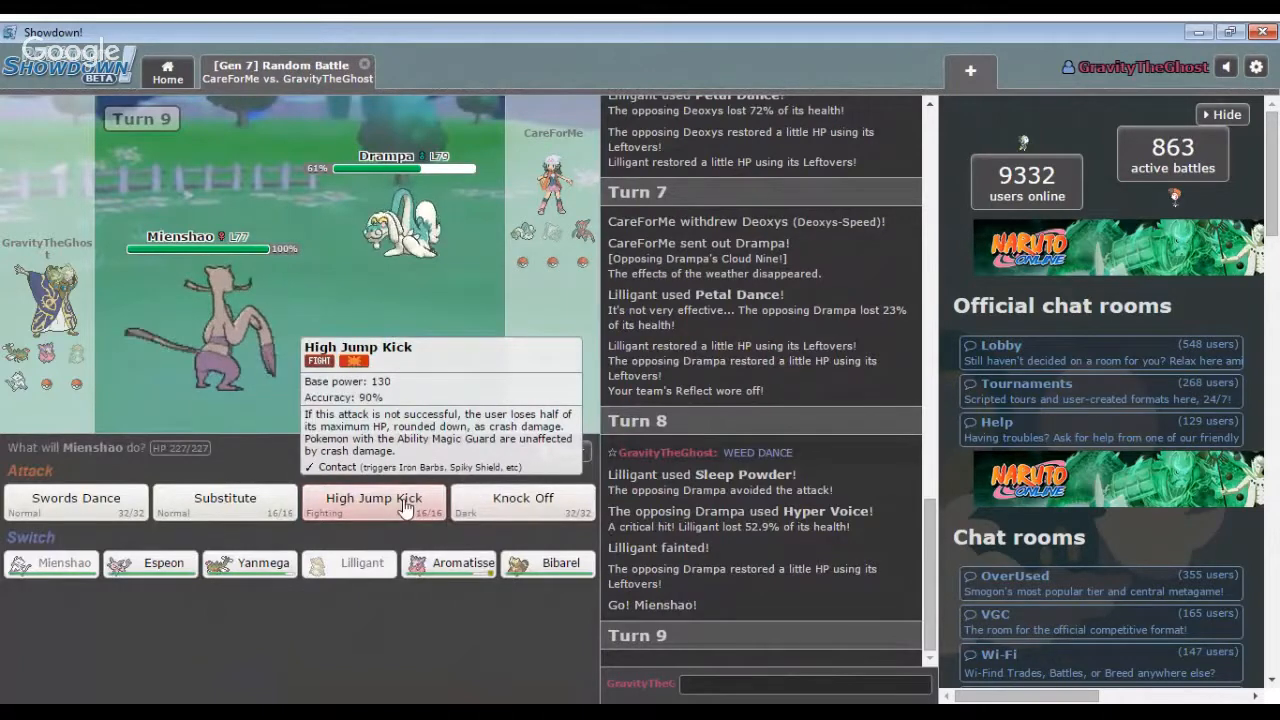
pyautogui.click(373, 502)
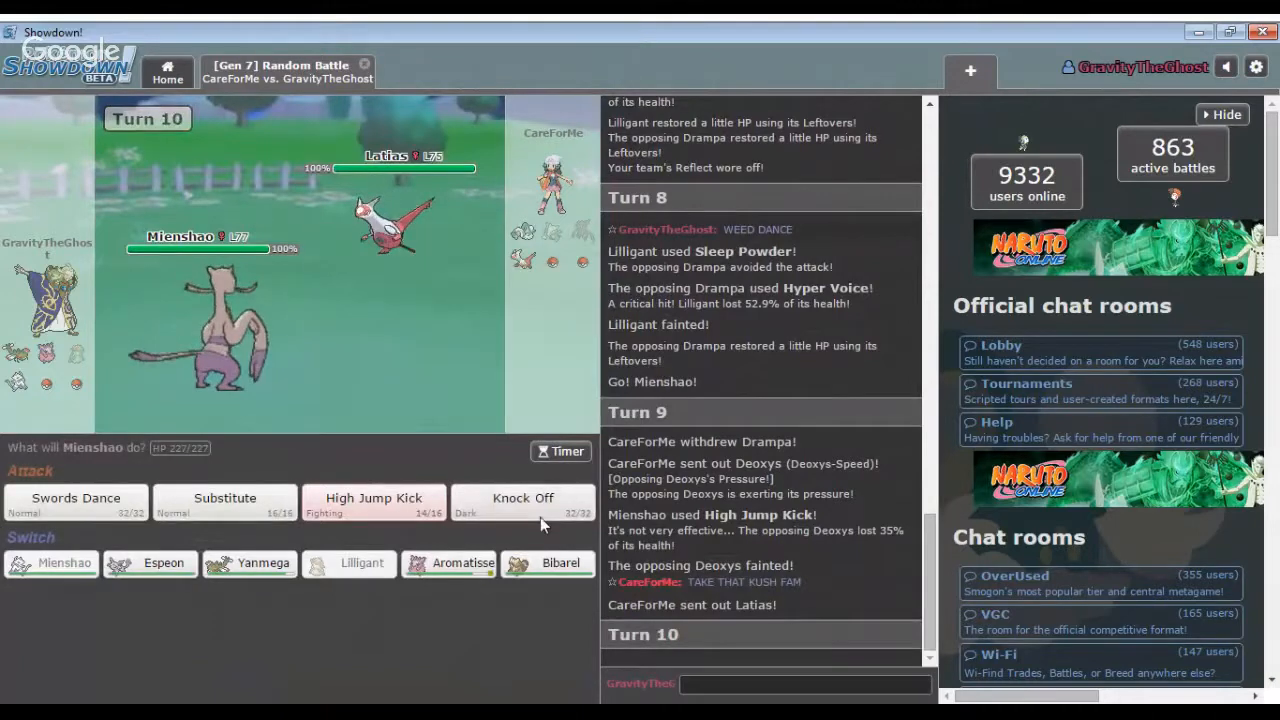
pyautogui.click(522, 498)
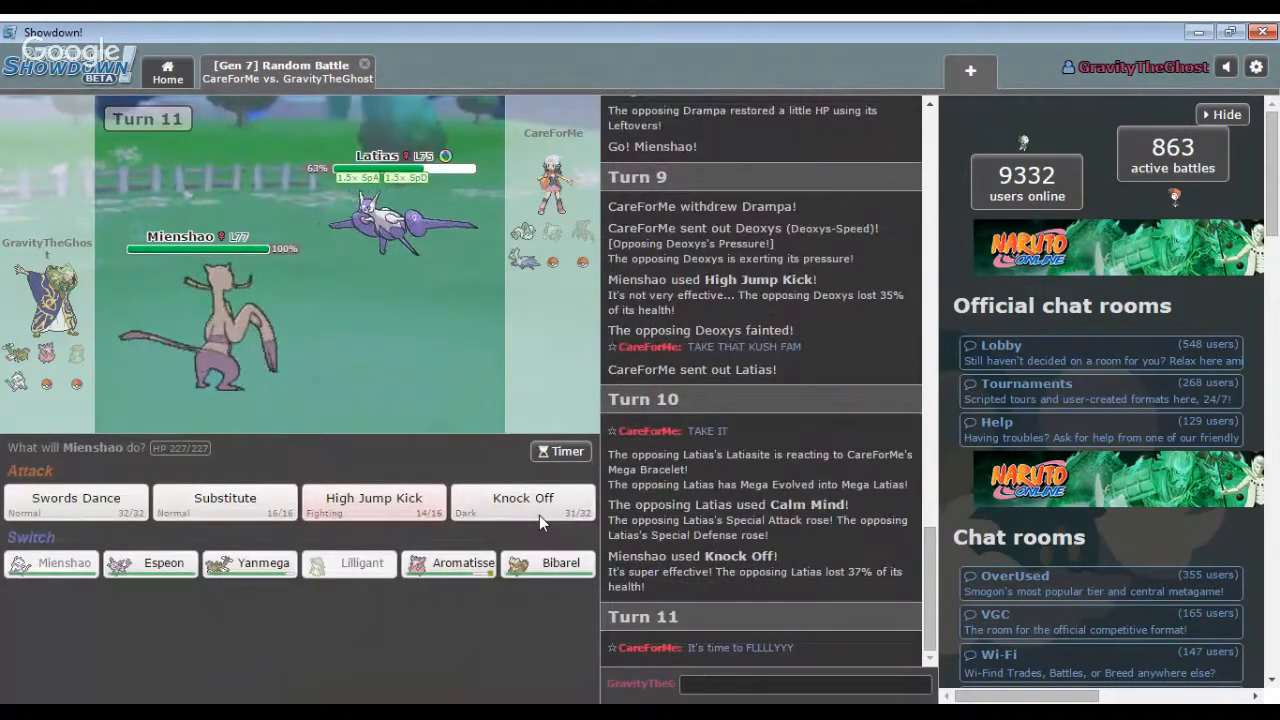
pyautogui.moveTo(225, 500)
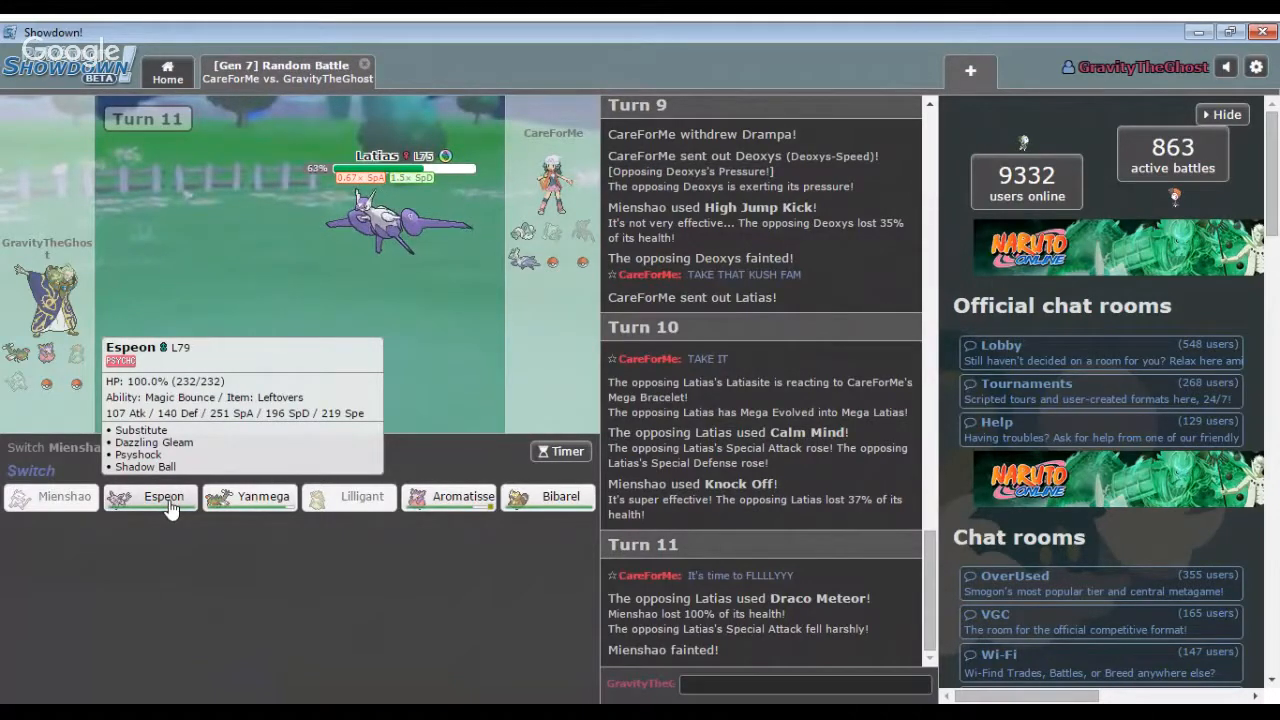
# Send in Espeon, use Shadow Ball, then put up a Substitute.
pyautogui.click(163, 497)
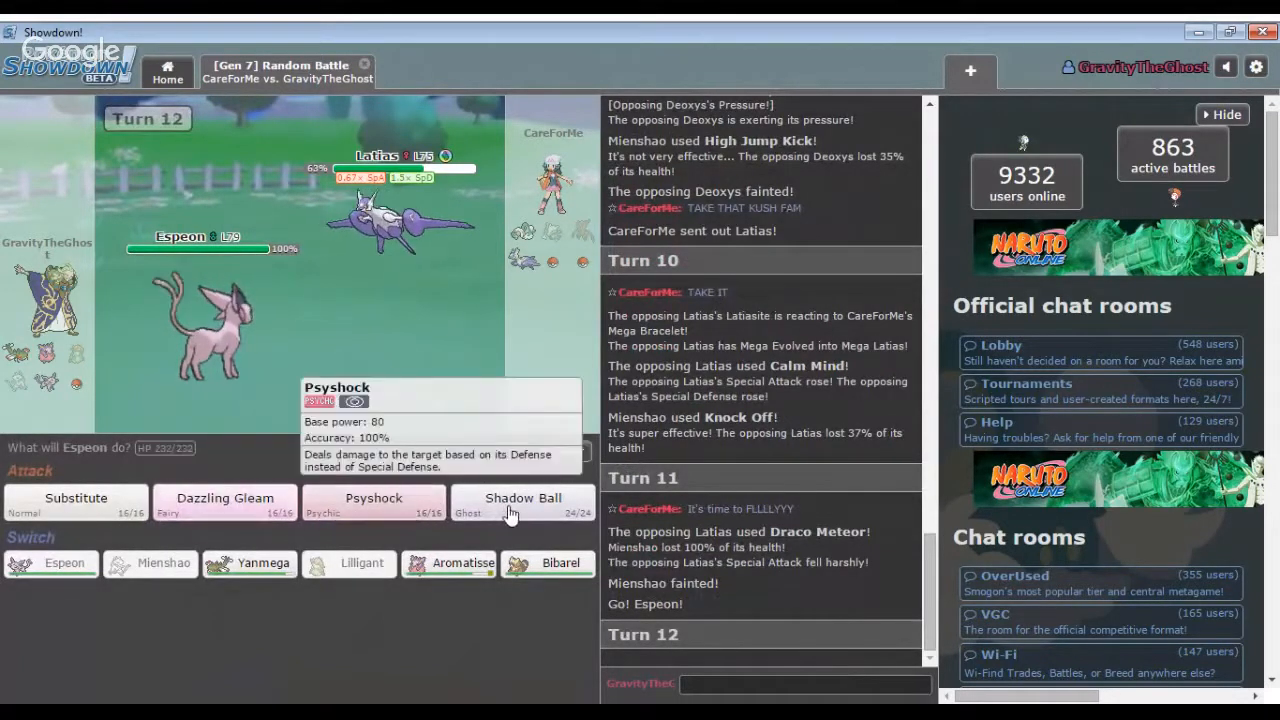
pyautogui.click(523, 497)
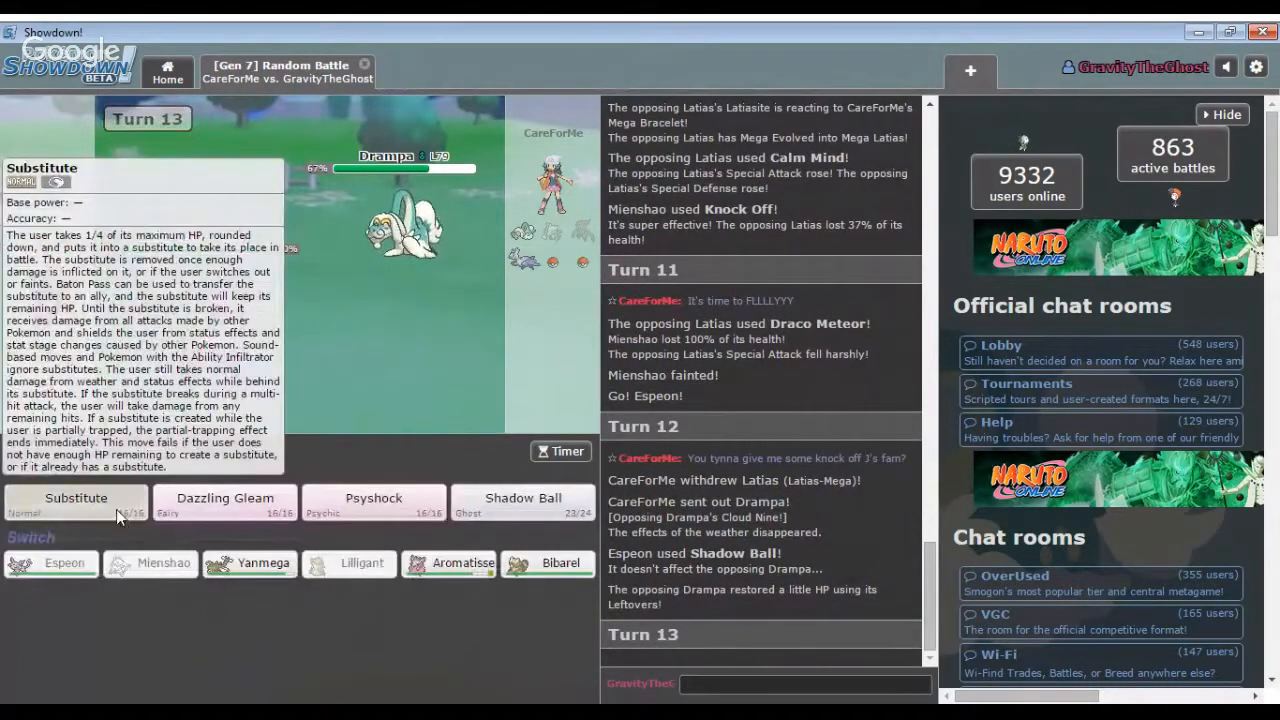
pyautogui.click(76, 497)
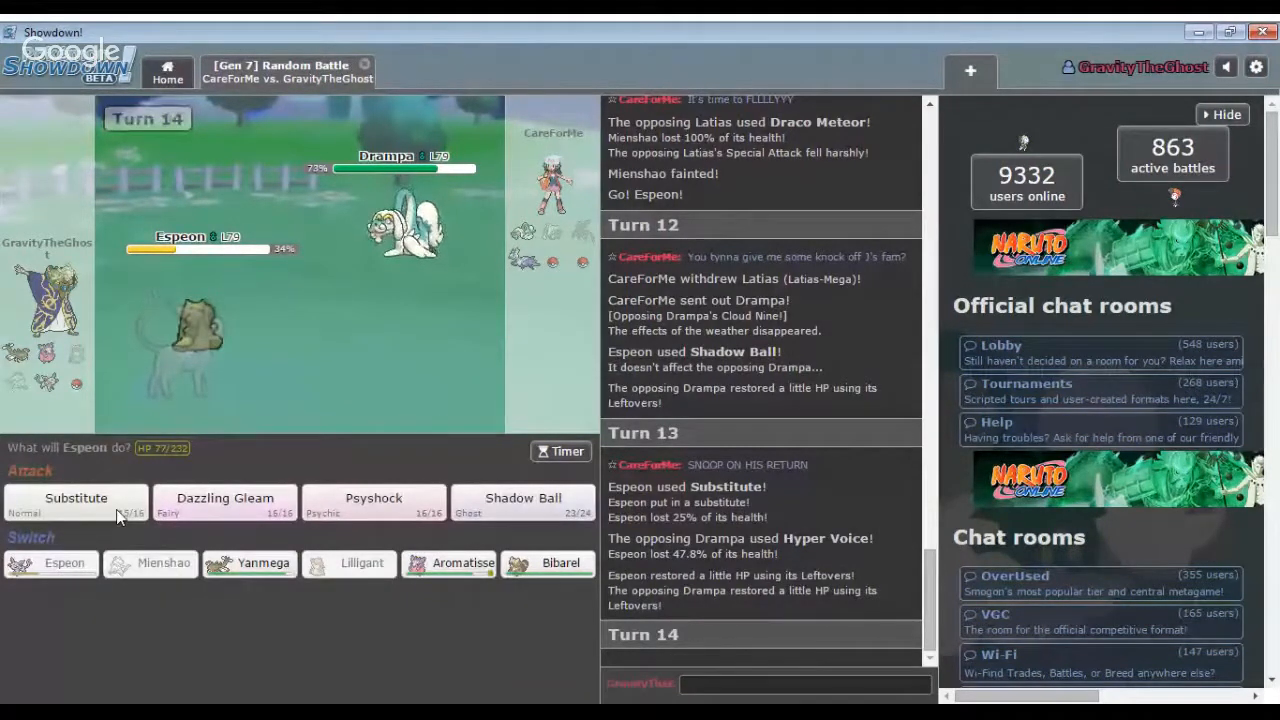
pyautogui.moveTo(347, 248)
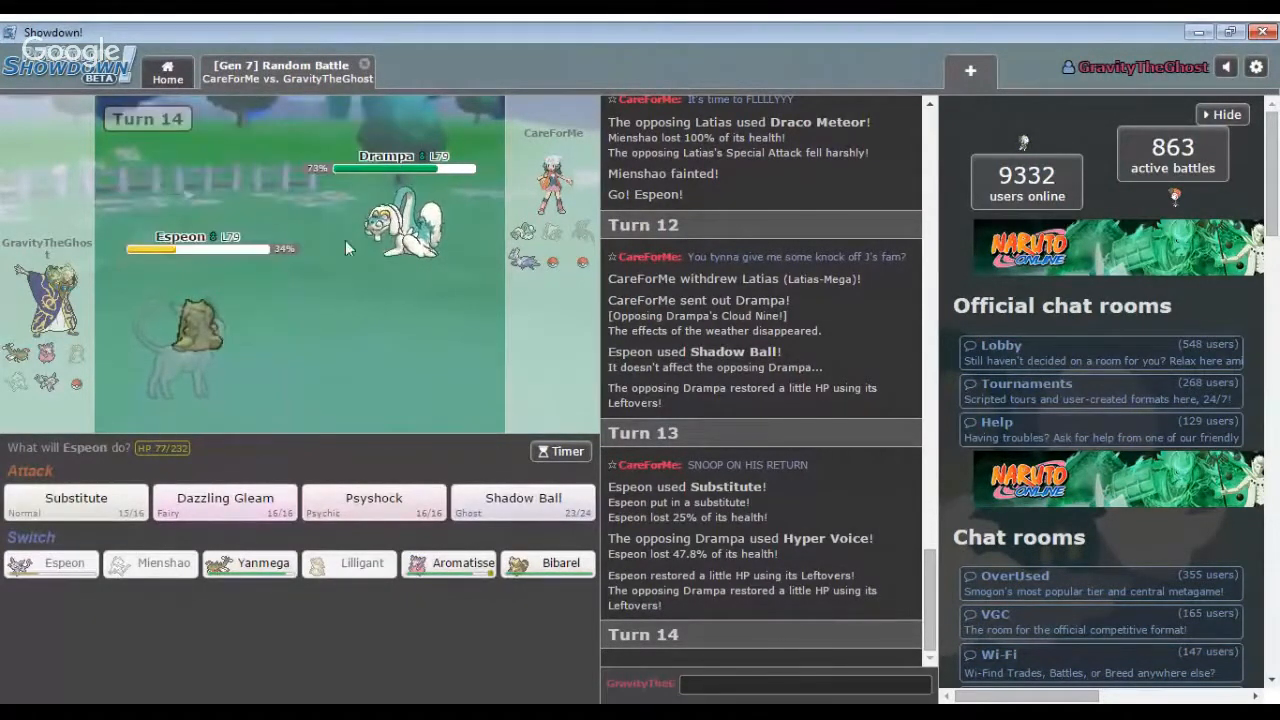
pyautogui.moveTo(400, 220)
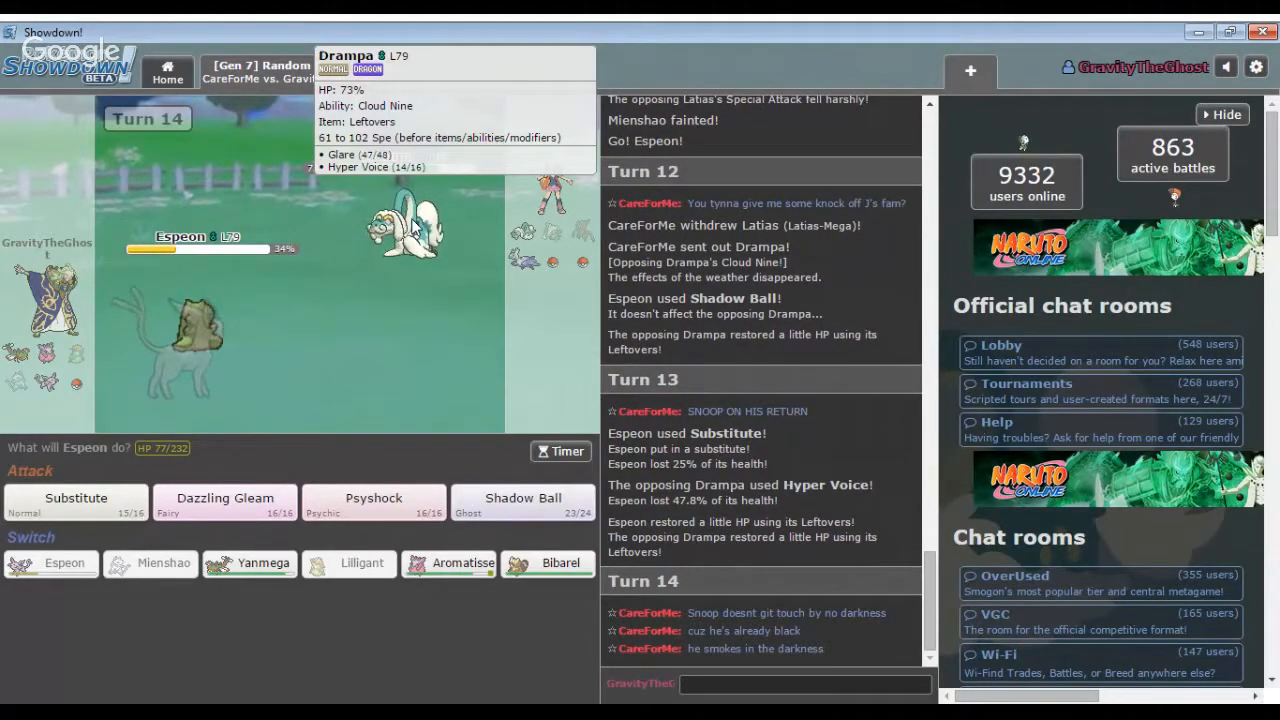
# Knock out Drampa with Dazzling Gleam, then hit Tauros with Psyshock twice.
pyautogui.click(224, 502)
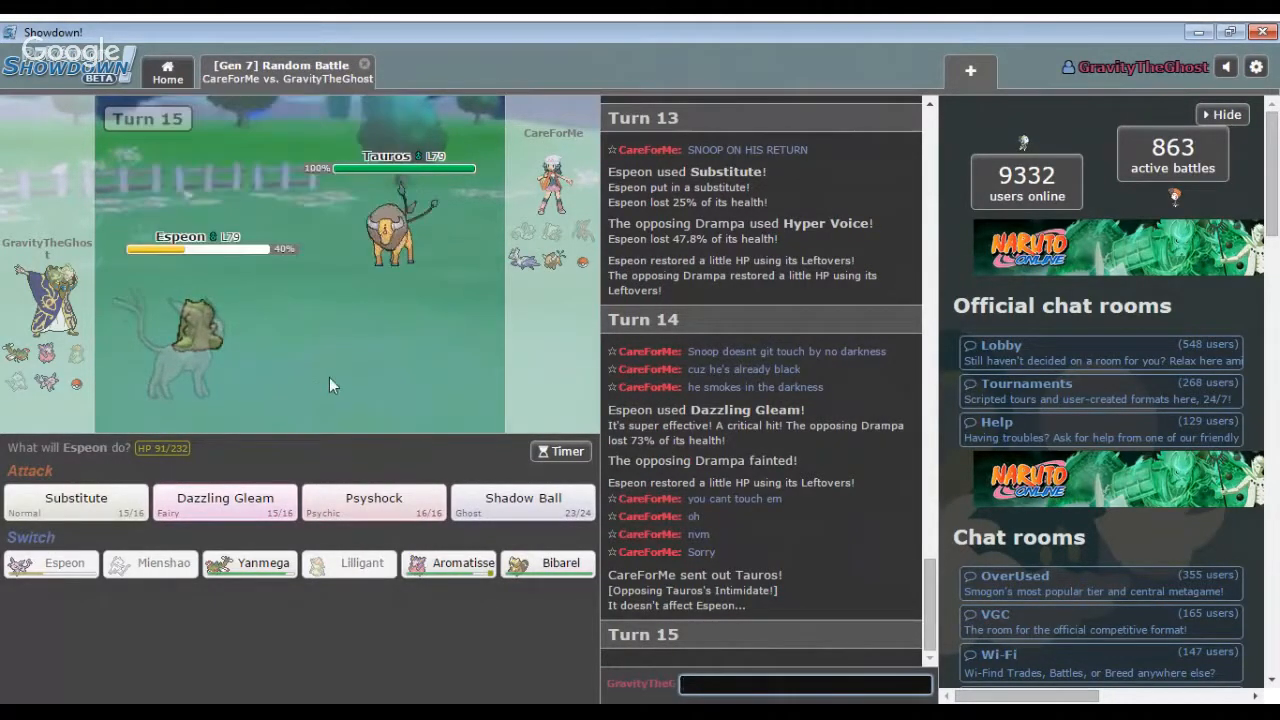
pyautogui.moveTo(224, 500)
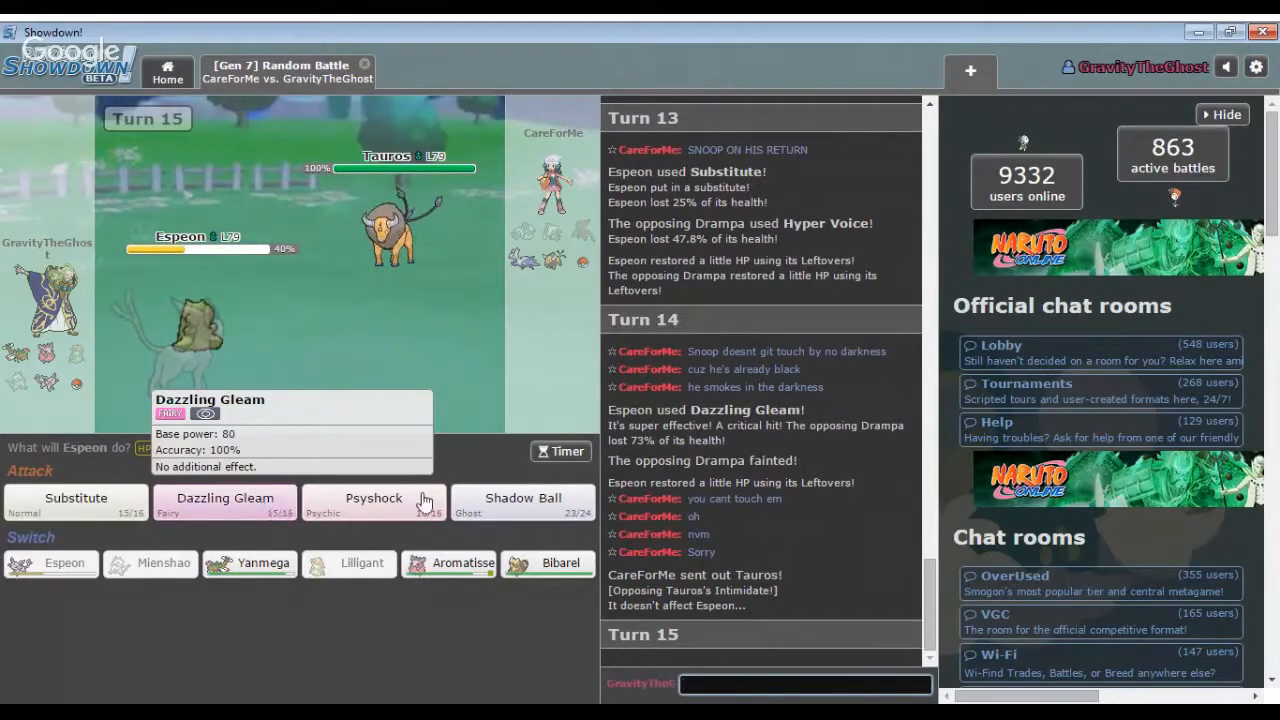
pyautogui.click(373, 501)
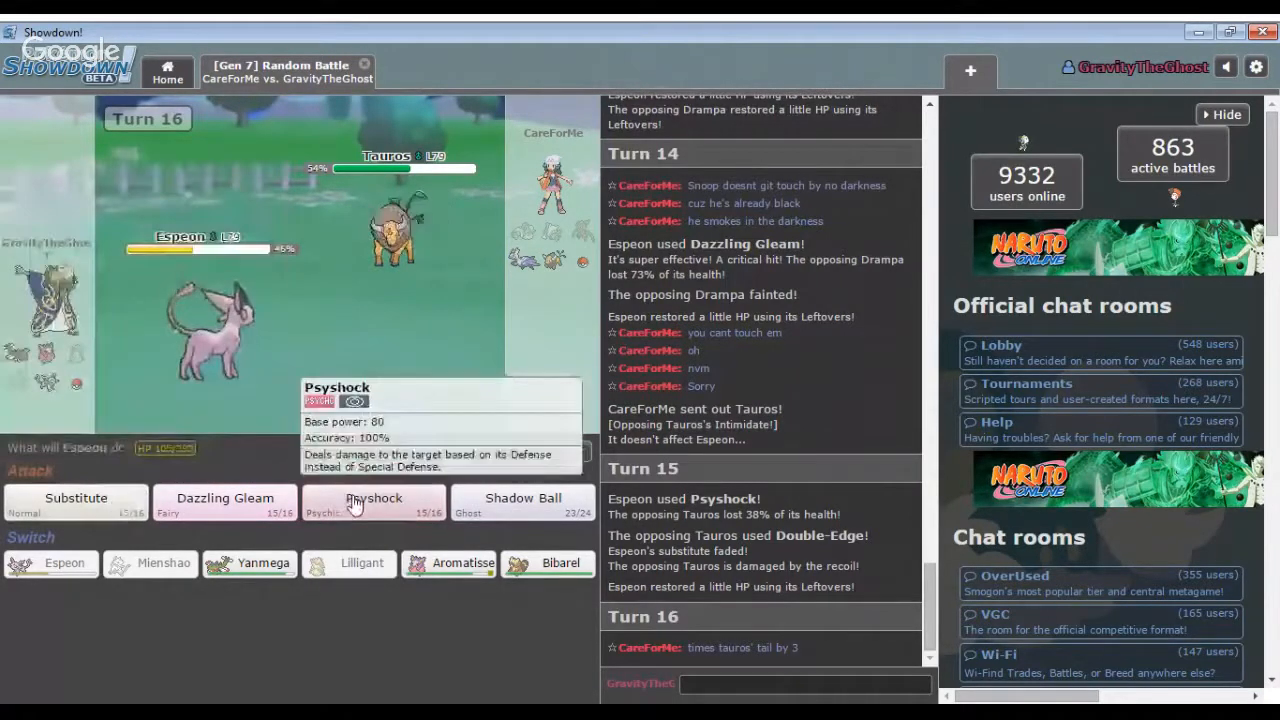
pyautogui.click(373, 505)
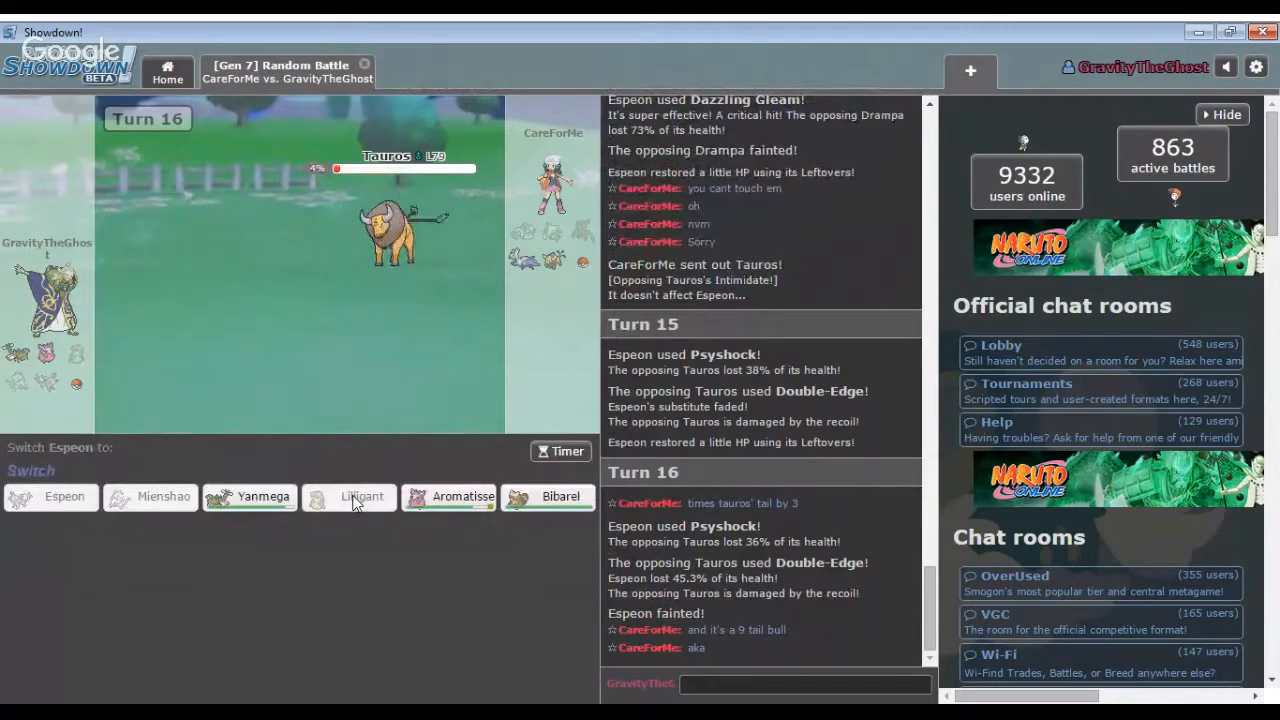
pyautogui.moveTo(249, 497)
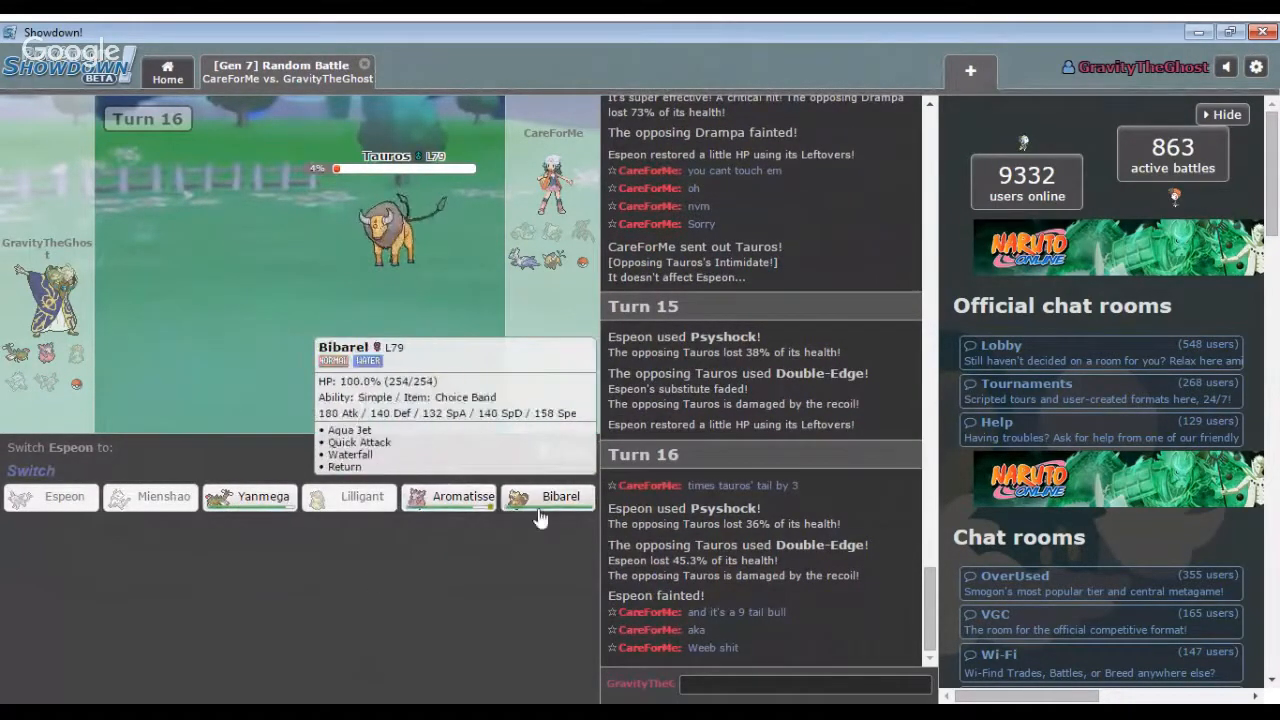
pyautogui.moveTo(555, 505)
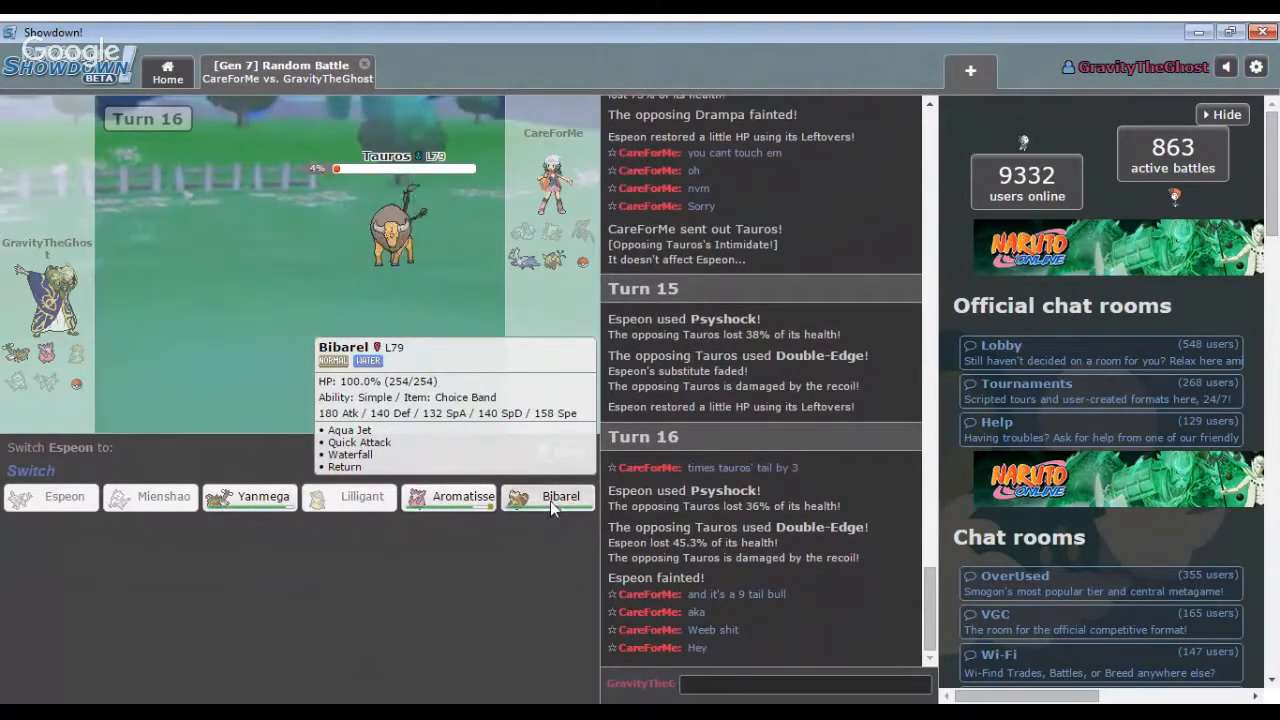
# Send in Bibarel and finish off Tauros with Aqua Jet.
pyautogui.click(560, 496)
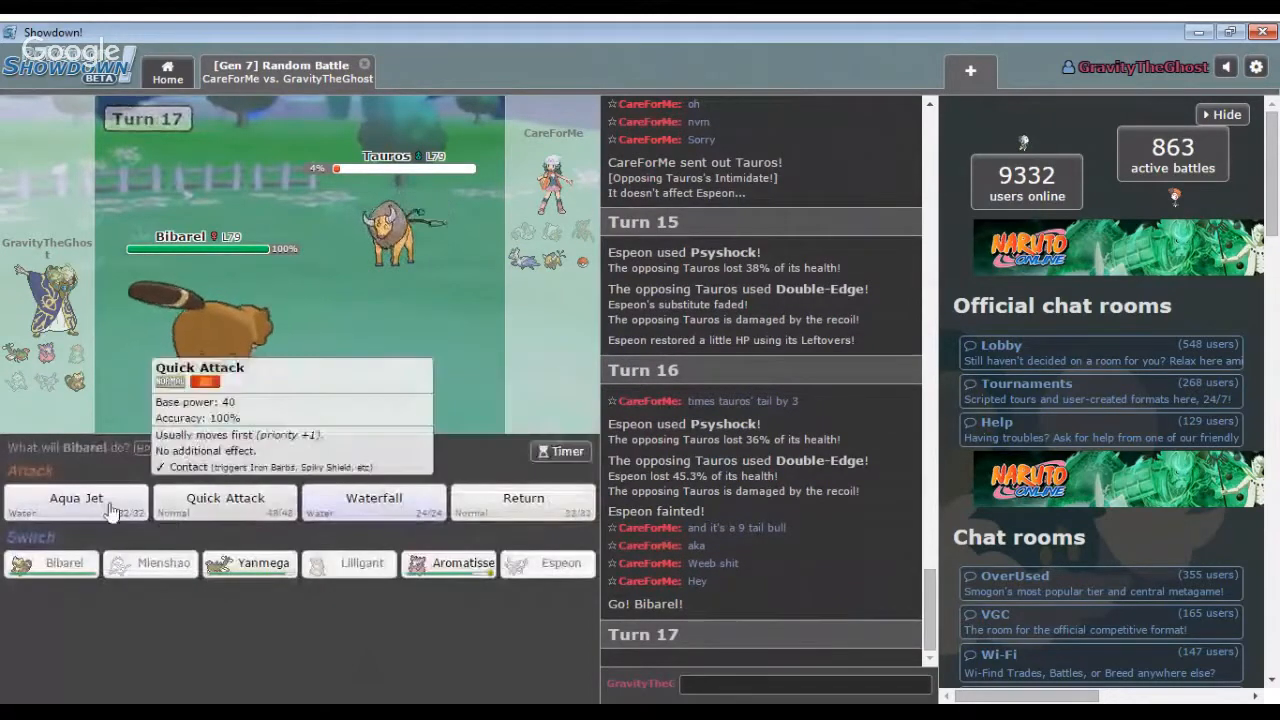
pyautogui.click(75, 498)
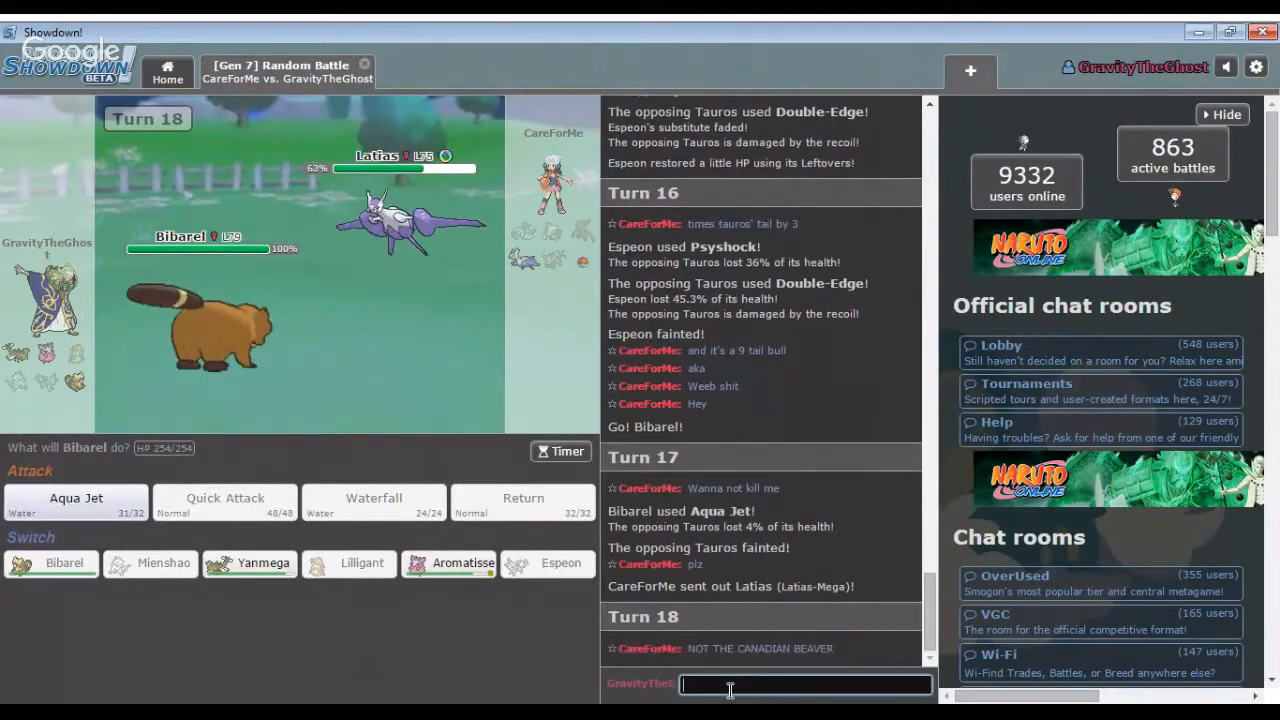
# Post 'lol :3' in chat and hit Mega Latias with Bibarel's Aqua Jet.
pyautogui.write('lol')
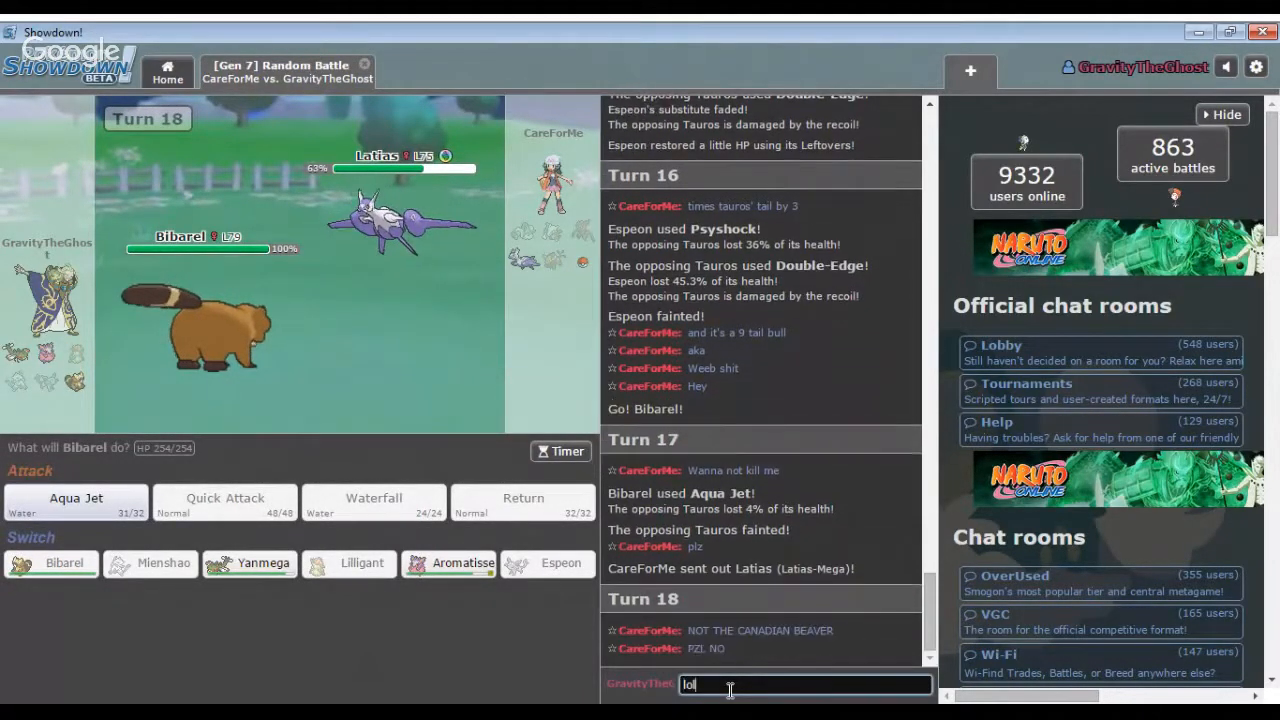
pyautogui.write(':')
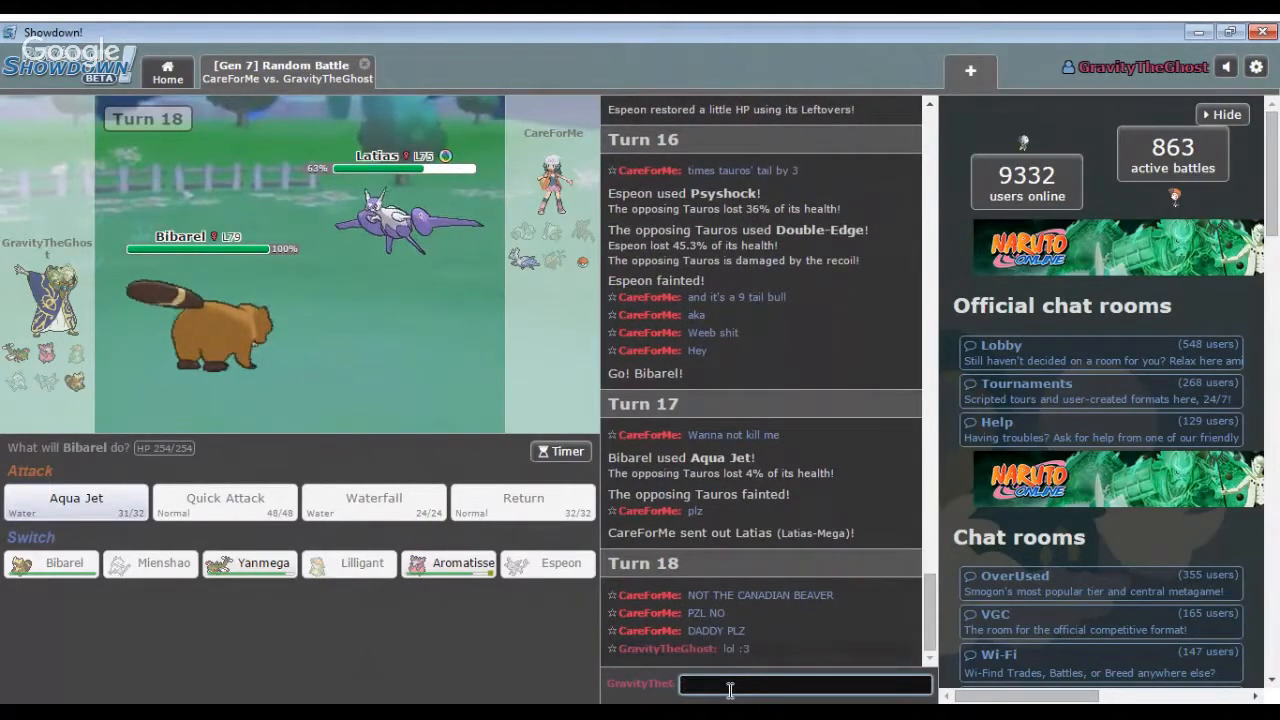
pyautogui.moveTo(130, 512)
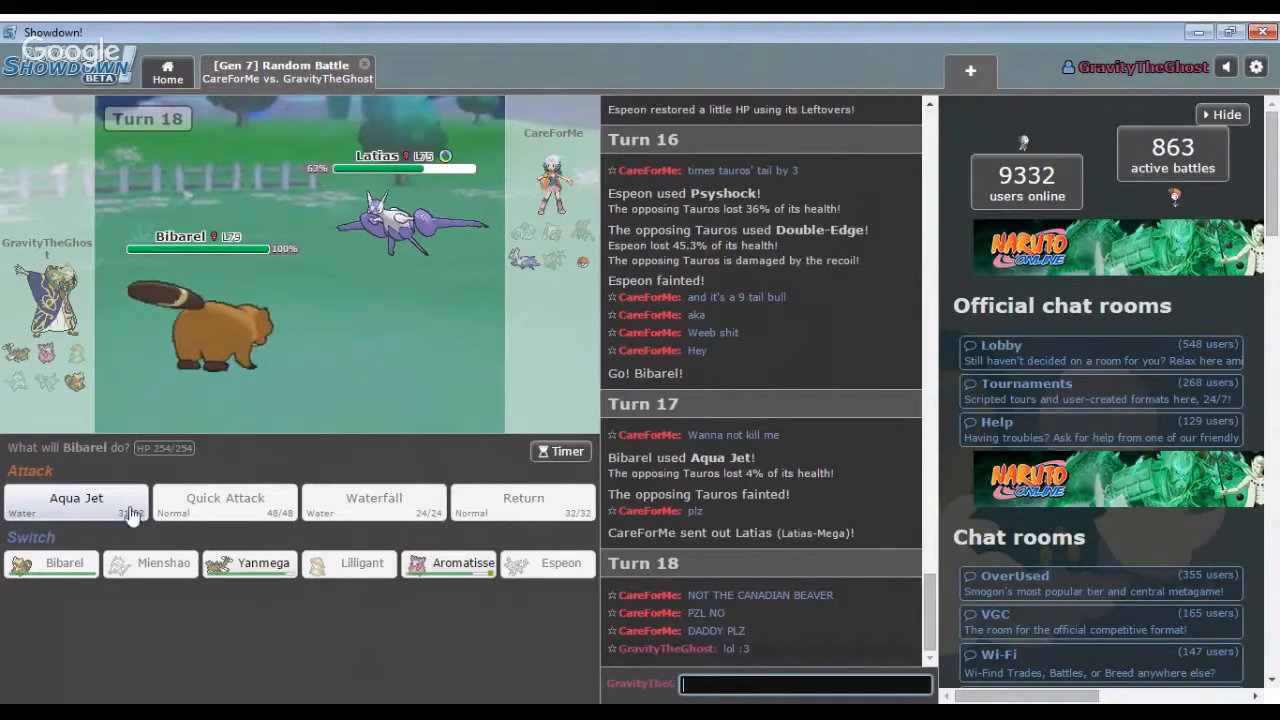
pyautogui.moveTo(75, 505)
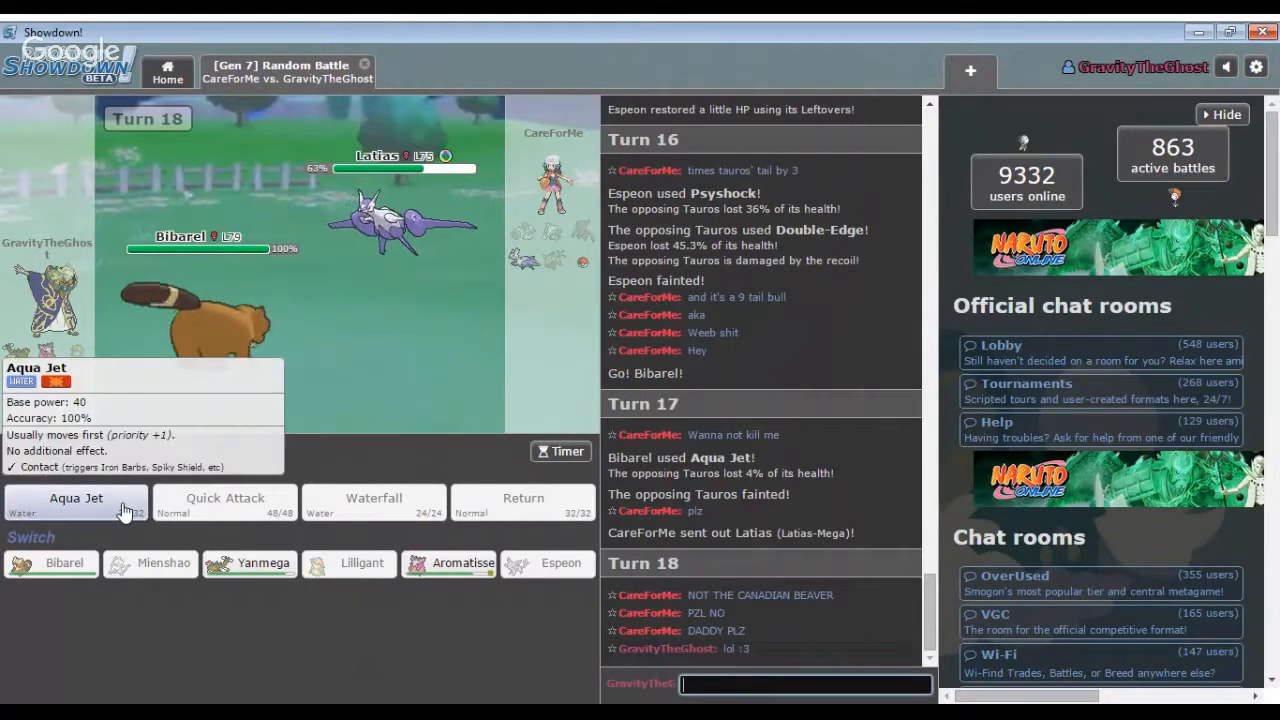
pyautogui.click(75, 498)
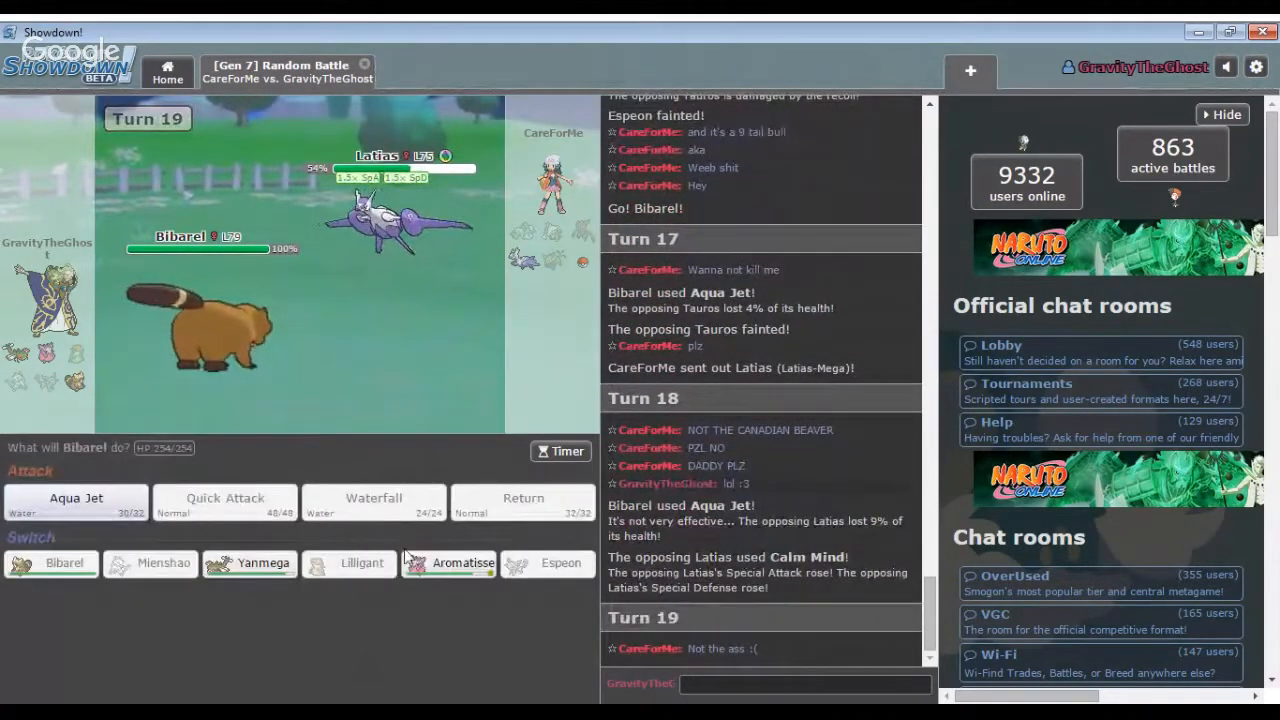
pyautogui.moveTo(448, 562)
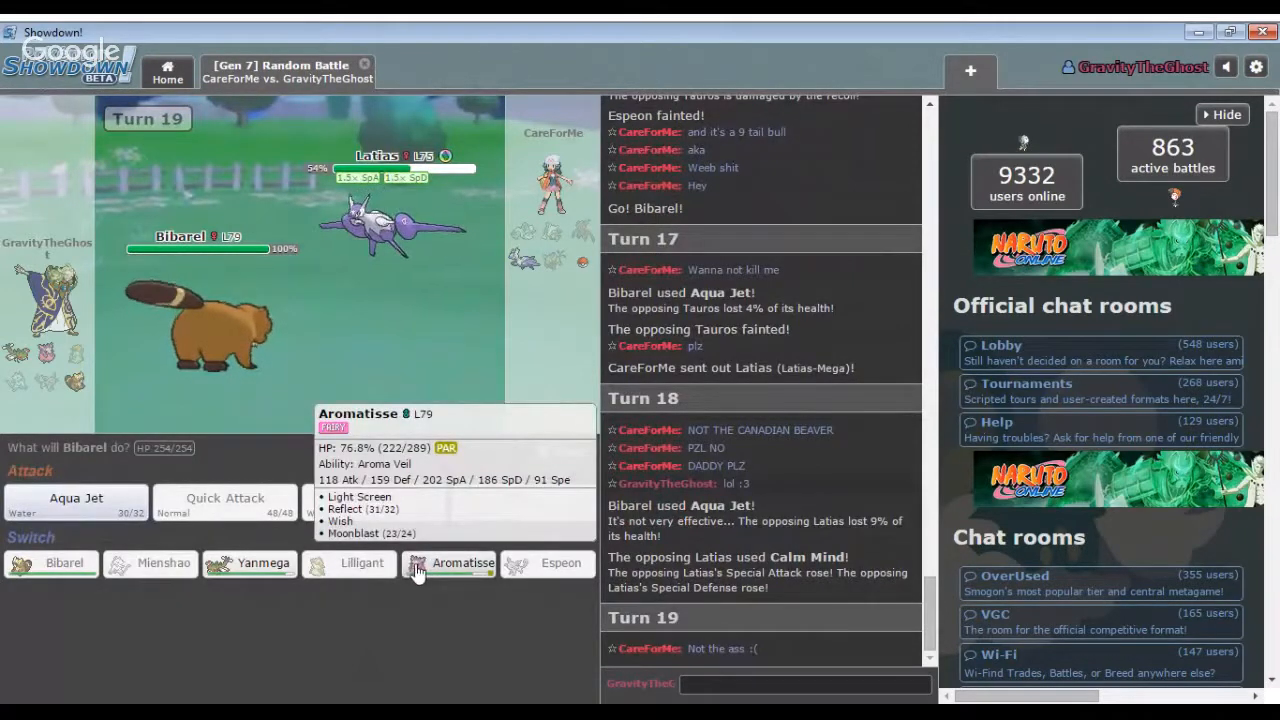
# Switch to Aromatisse, knock out Latias with two Moonblasts, then choose Wish.
pyautogui.click(462, 562)
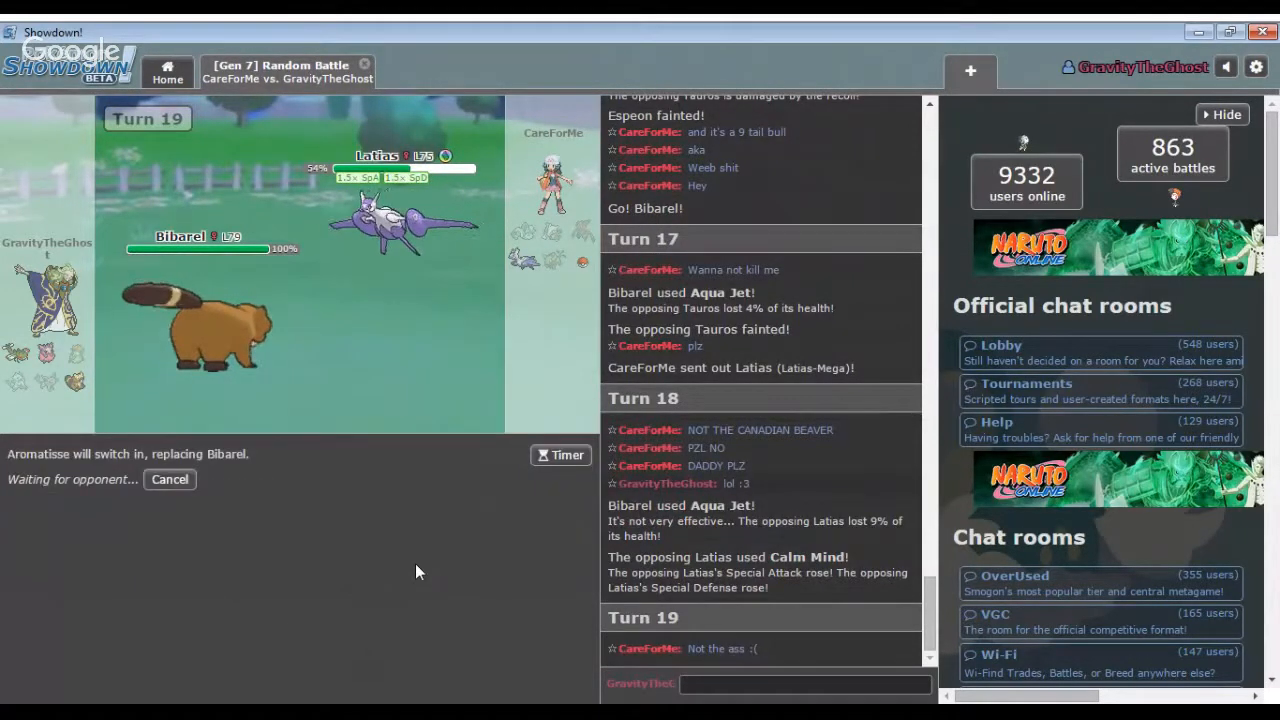
pyautogui.scroll(-3)
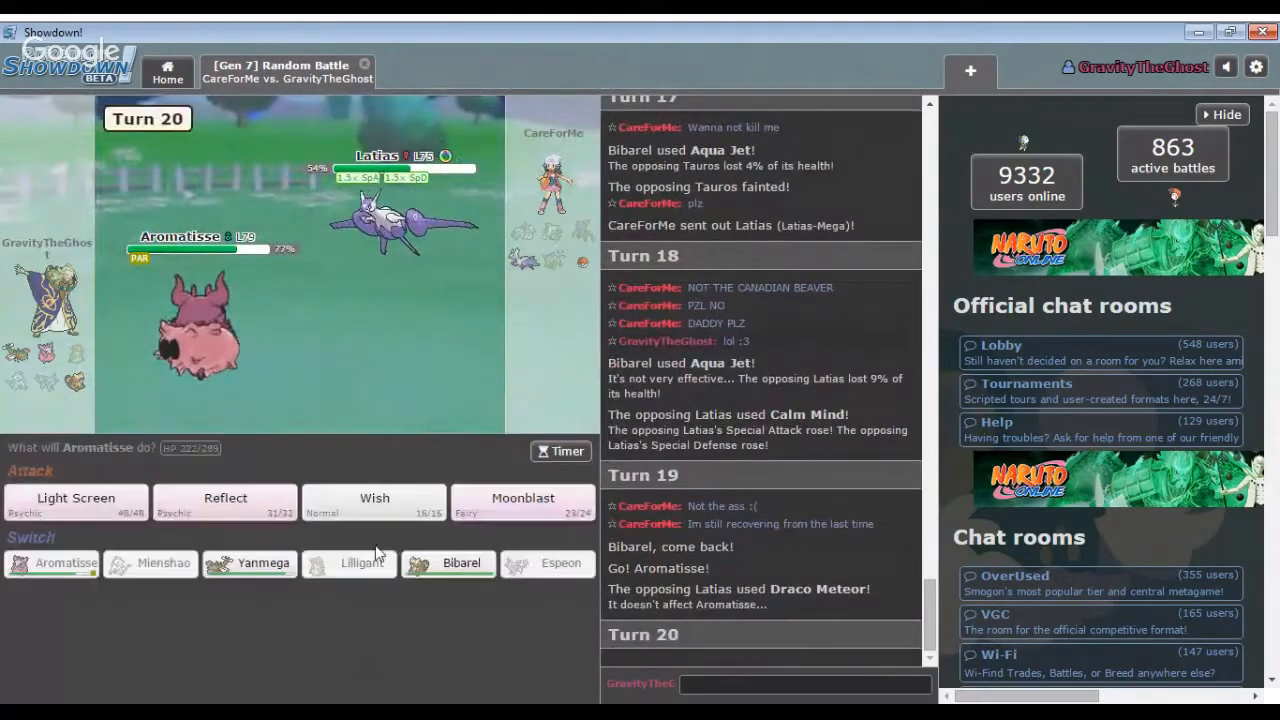
pyautogui.moveTo(374, 505)
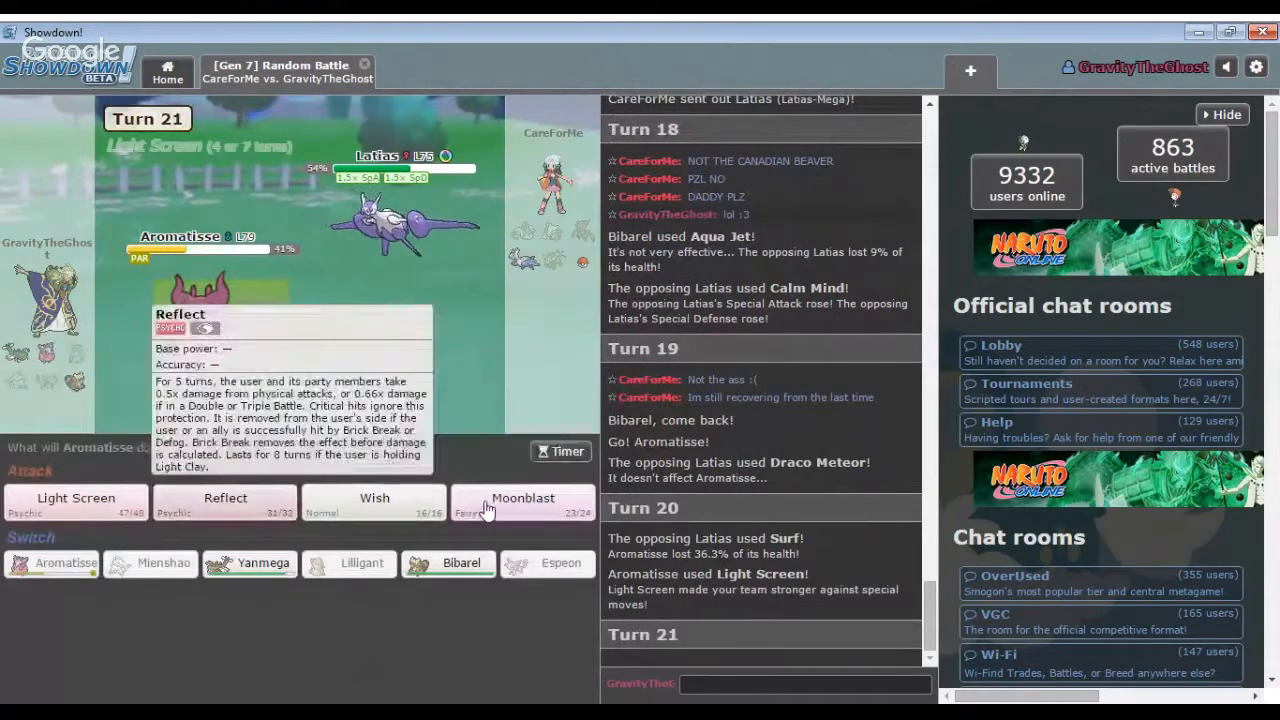
pyautogui.click(523, 498)
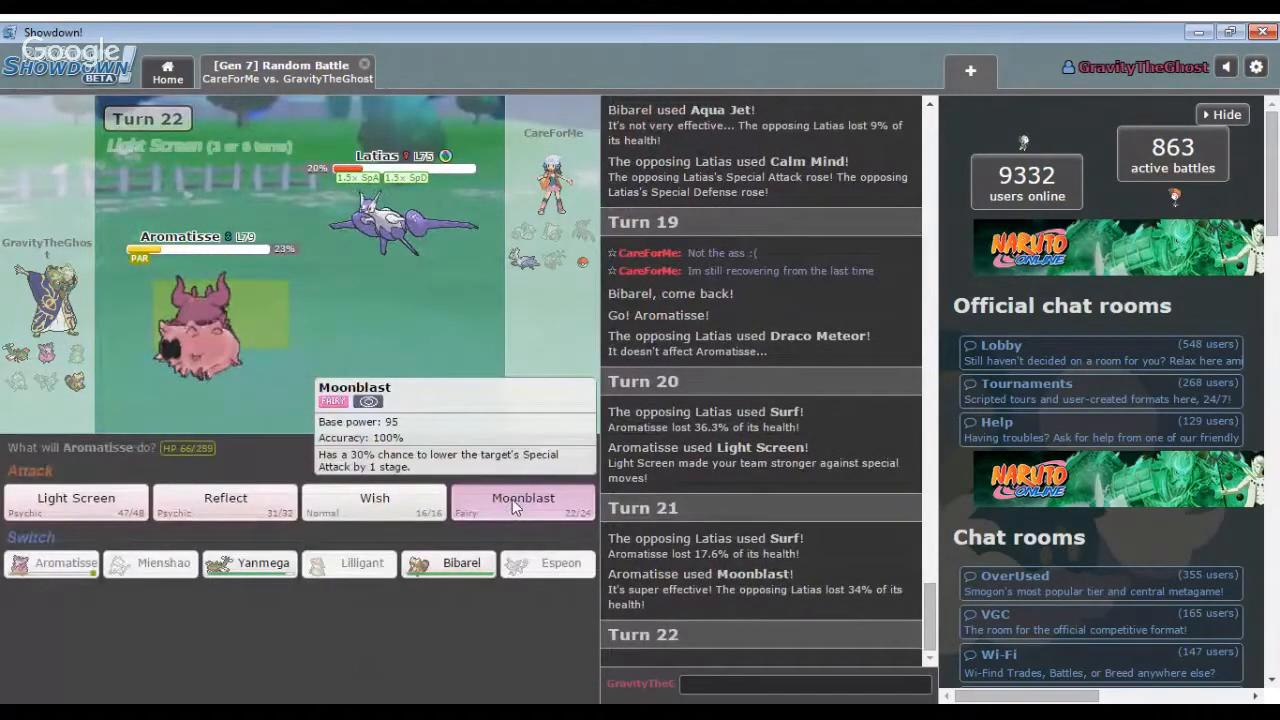
pyautogui.click(522, 500)
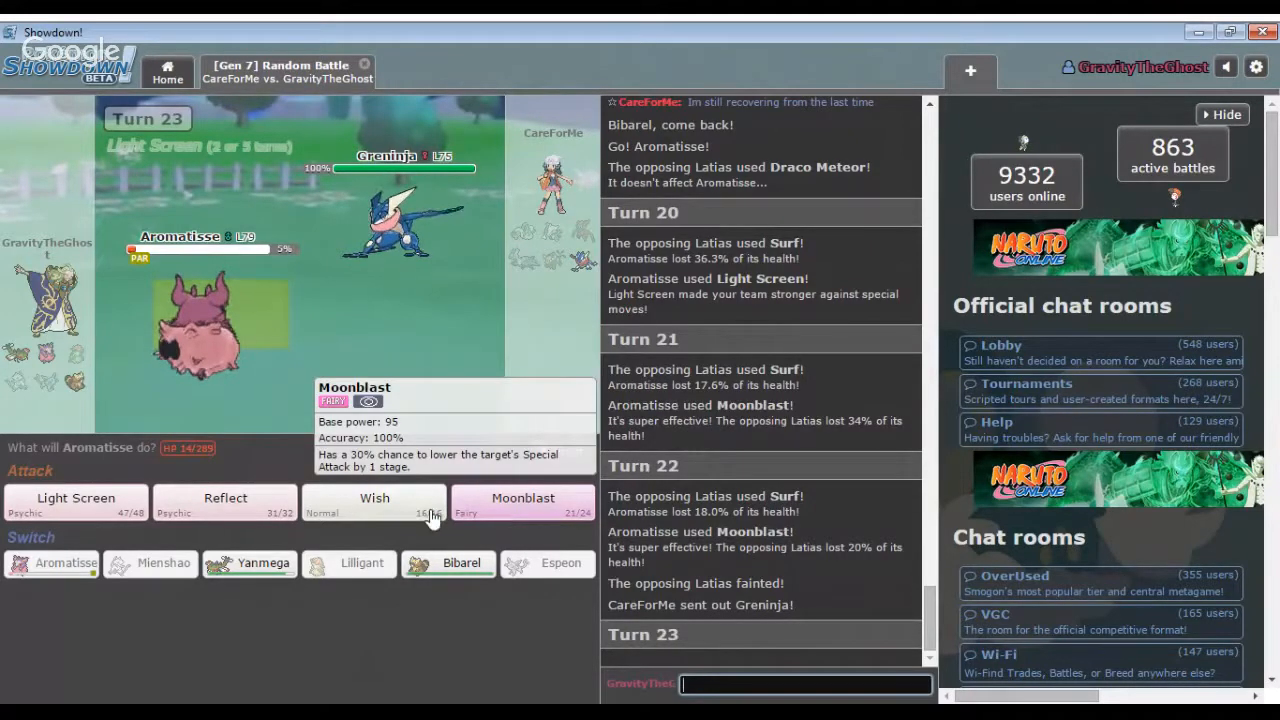
pyautogui.click(522, 503)
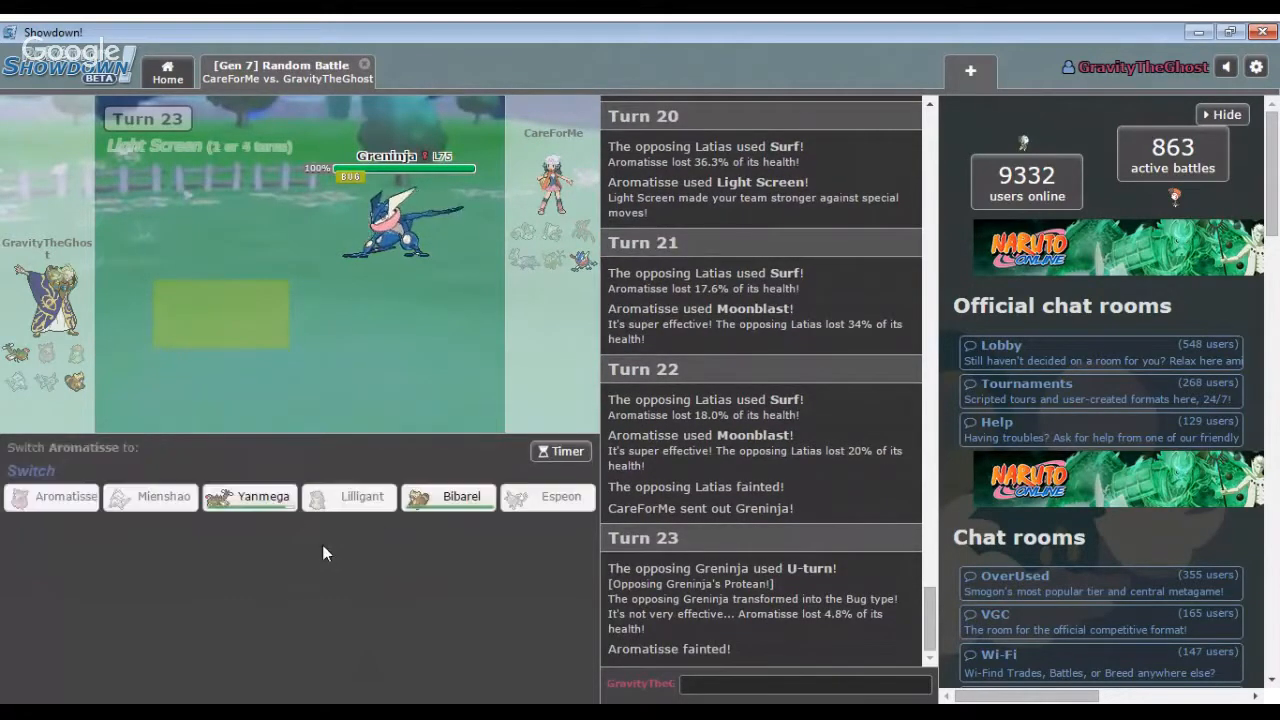
# Send in Yanmega, Air Slash Greninja, then use Protect against Hydro Pump.
pyautogui.click(249, 496)
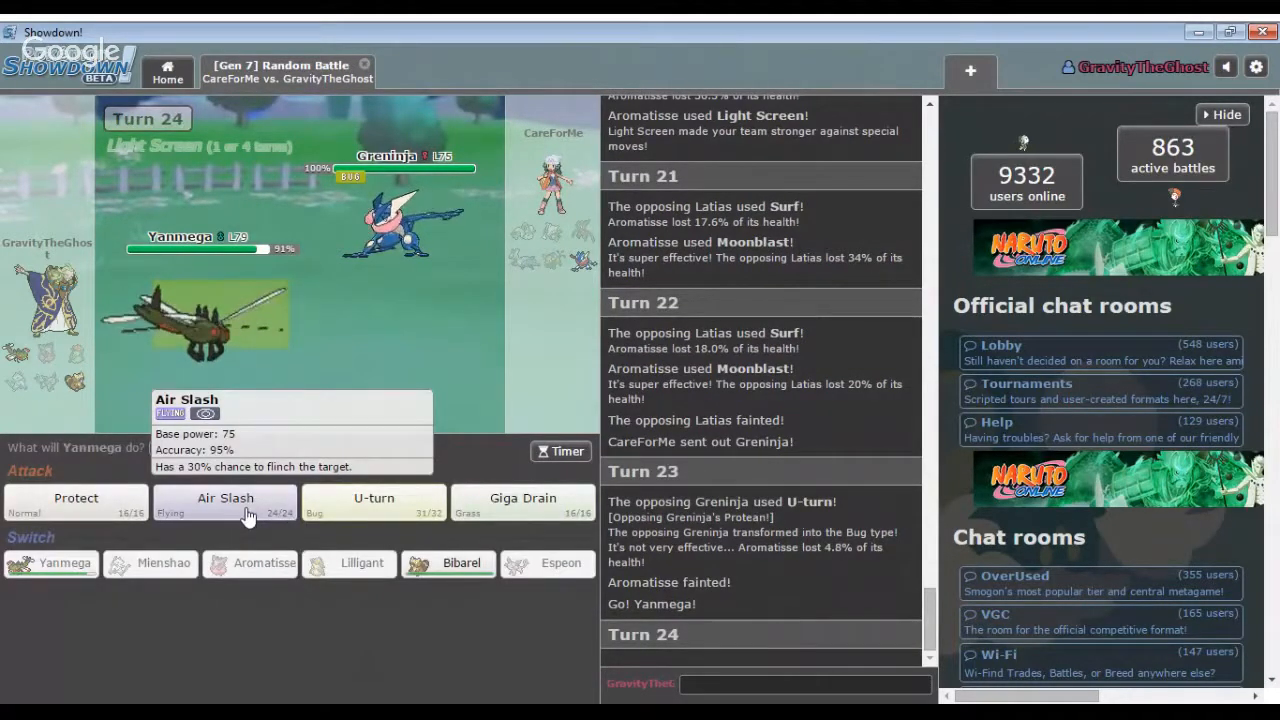
pyautogui.click(225, 503)
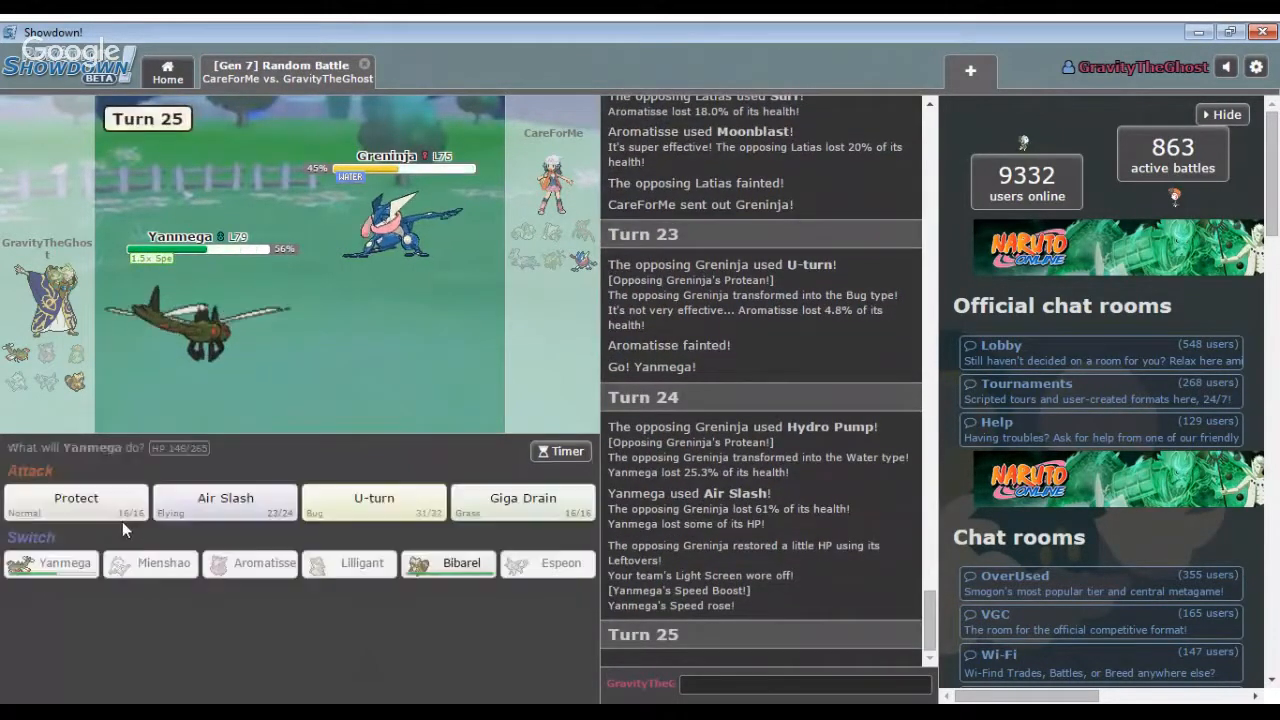
pyautogui.moveTo(76, 500)
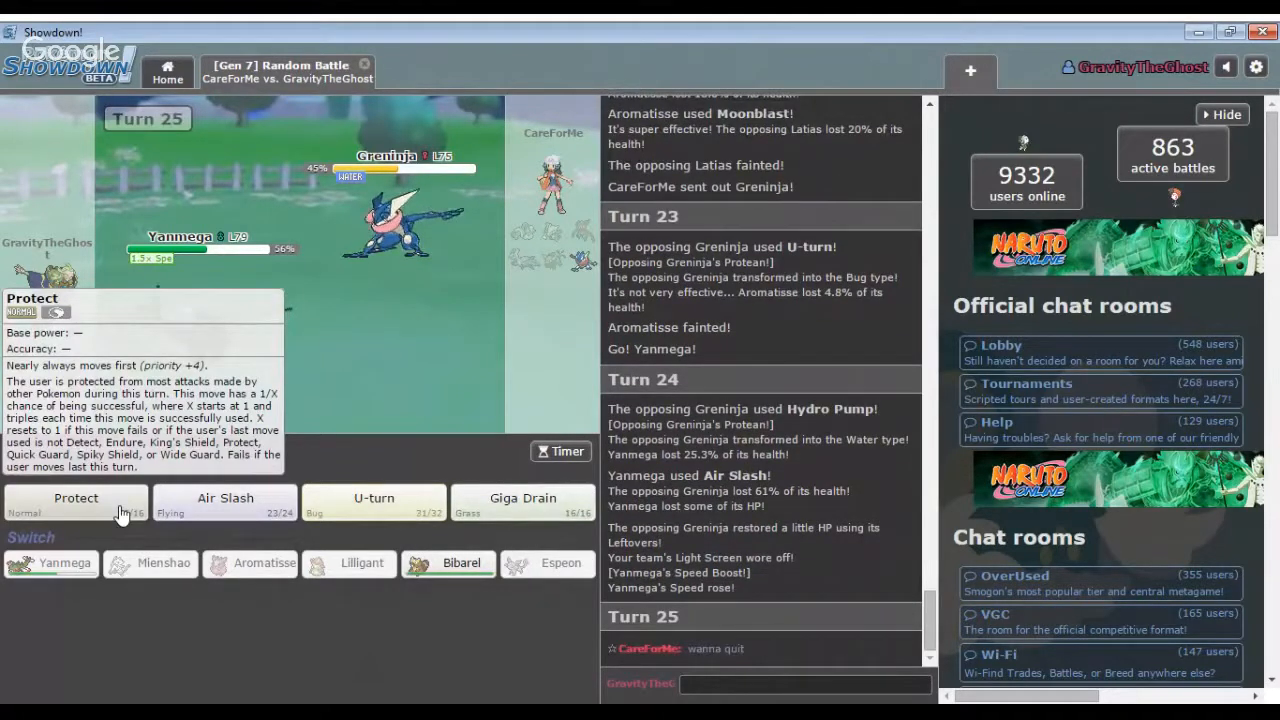
pyautogui.click(76, 501)
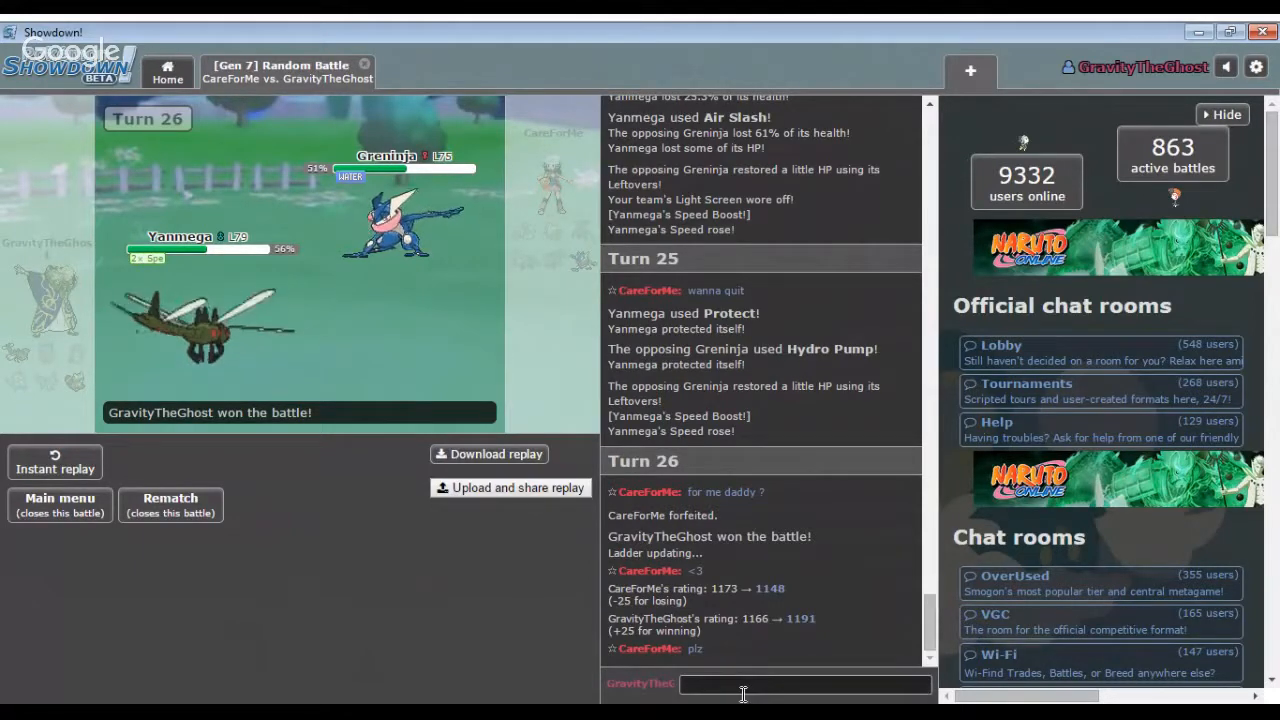
# Begin typing a chat reply ('lma') on the victory screen.
pyautogui.write('lma')
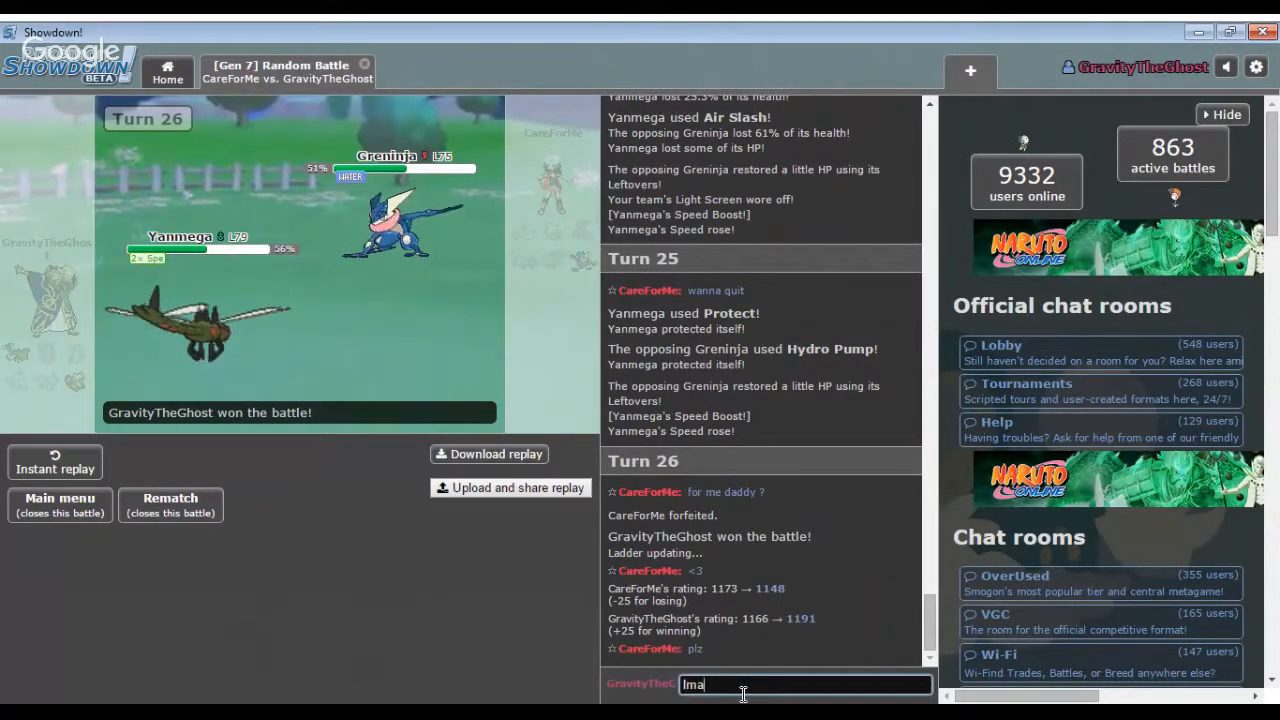